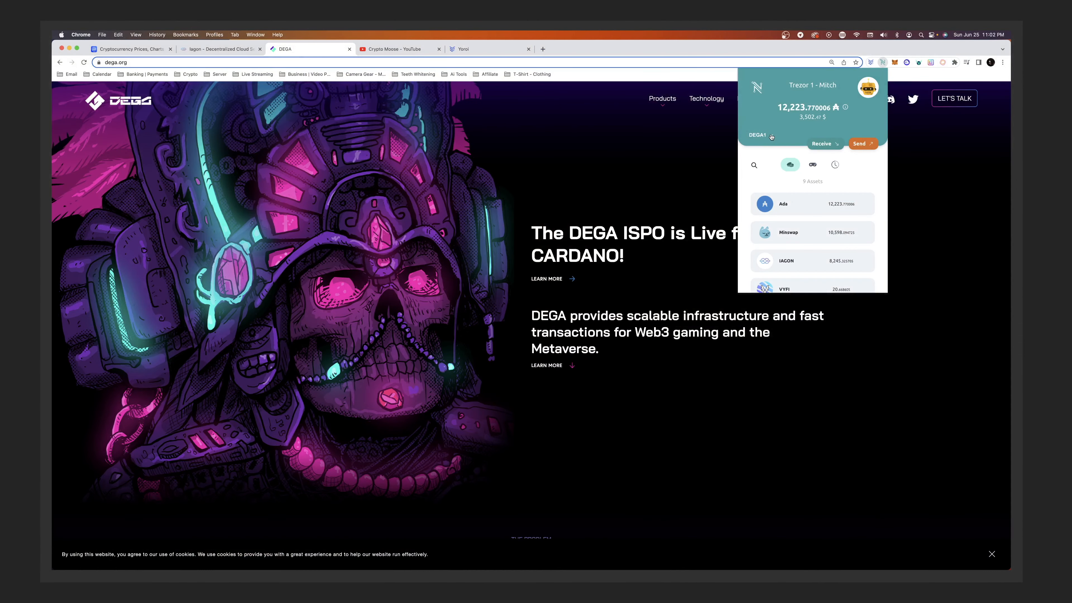
Step: Check the DEGA1 pool's available rewards in Nami, then go to the ISPO Reward Dashboard on dega.org
left_click(757, 134)
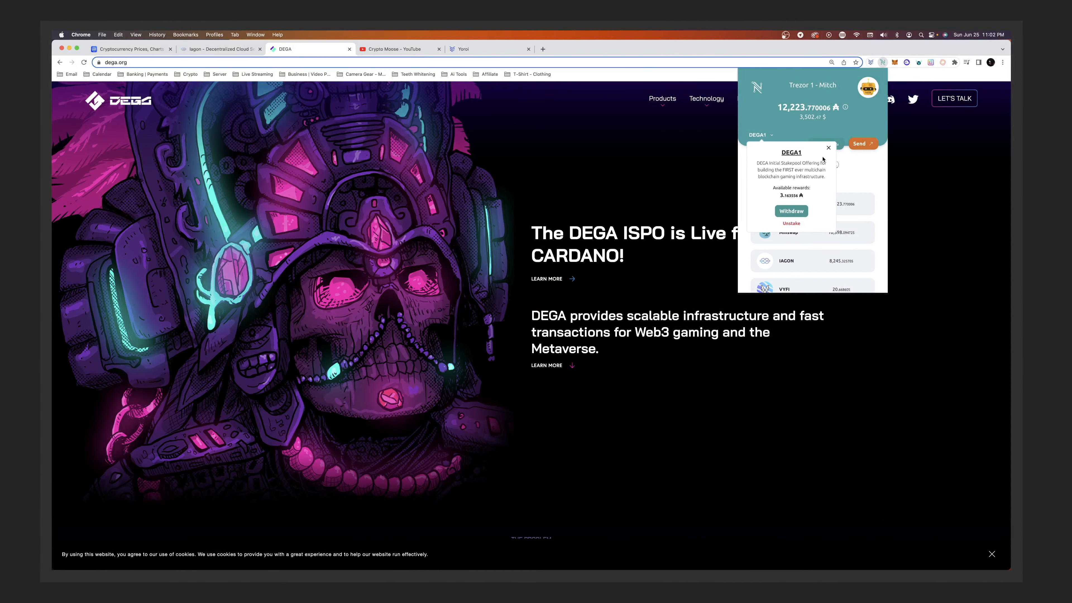
left_click(828, 147)
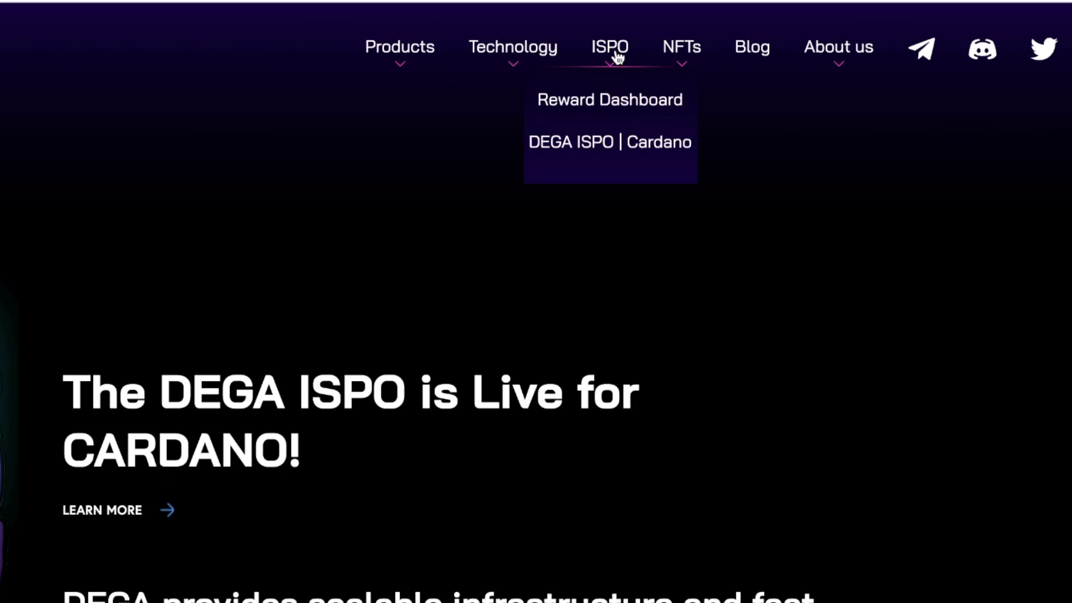
mouse_move(609, 100)
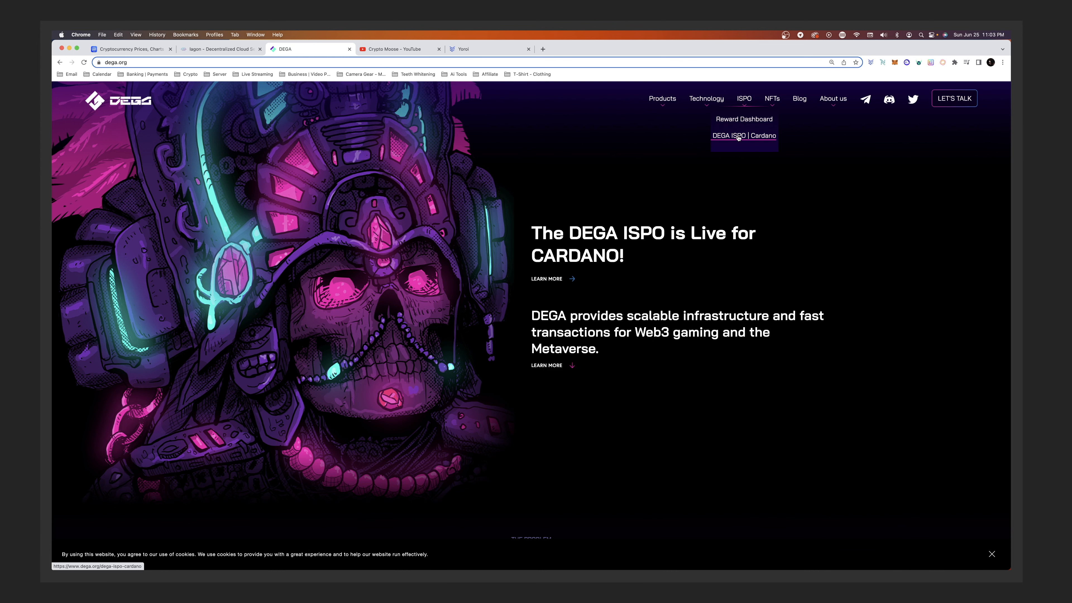
left_click(745, 118)
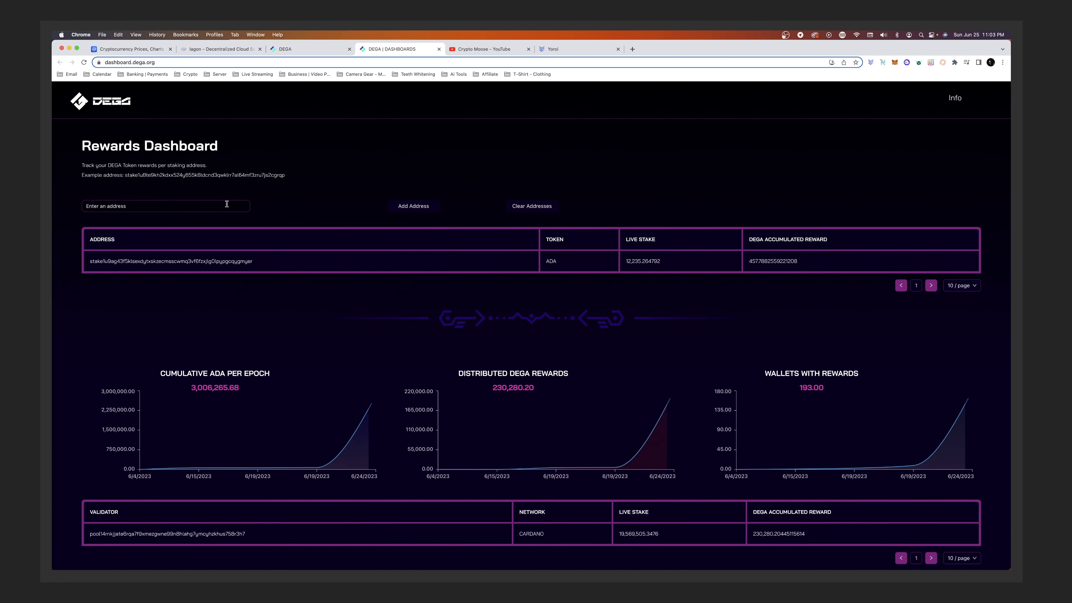
Step: Bring up the DEGA1 account's receive address and QR code in the Nami wallet
left_click(532, 206)
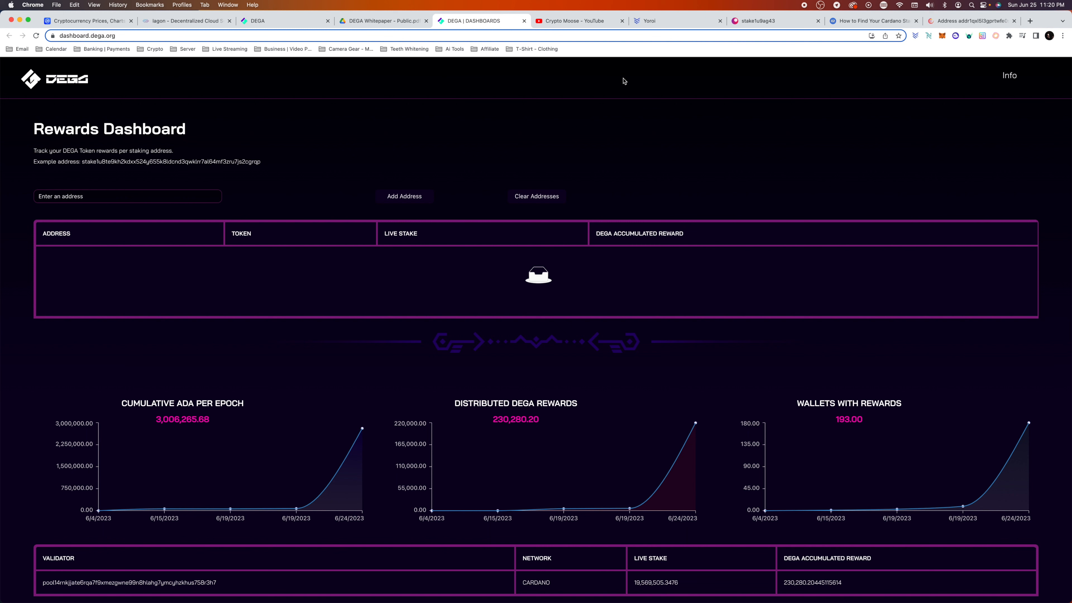
mouse_move(716, 129)
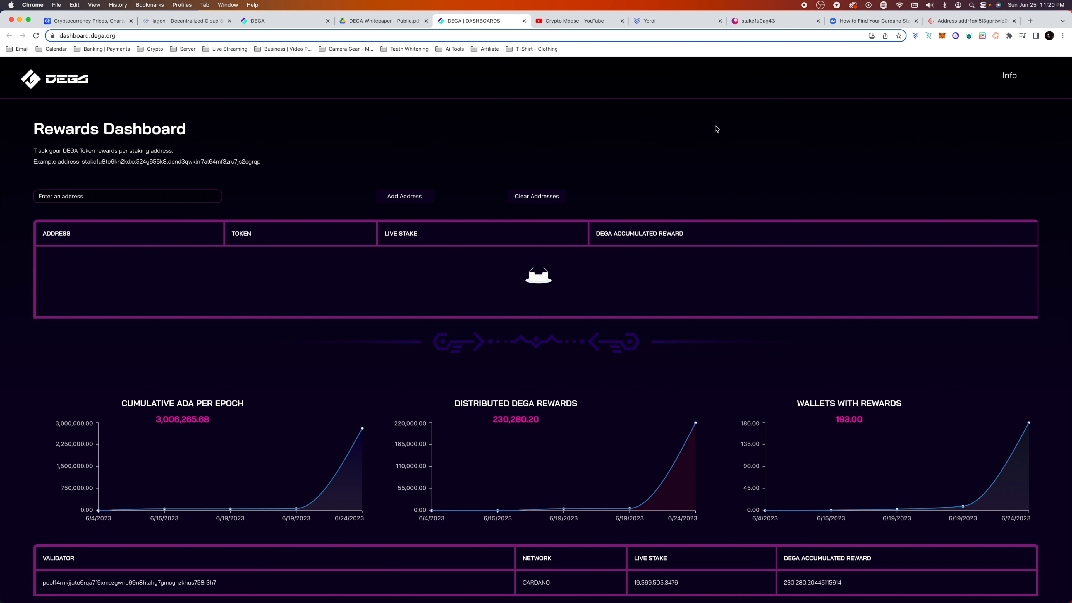
left_click(929, 36)
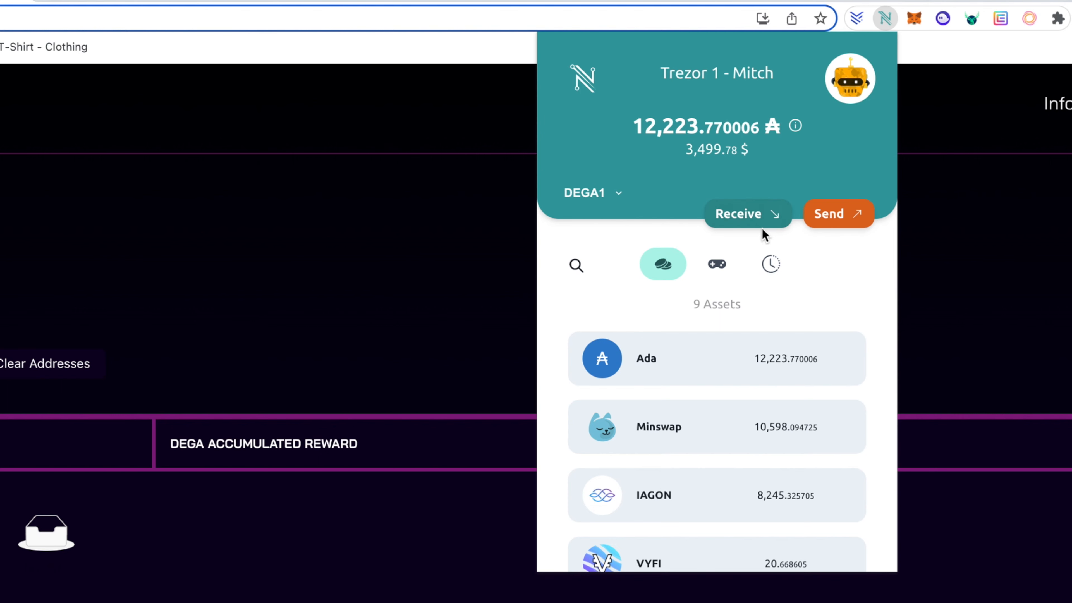
left_click(746, 213)
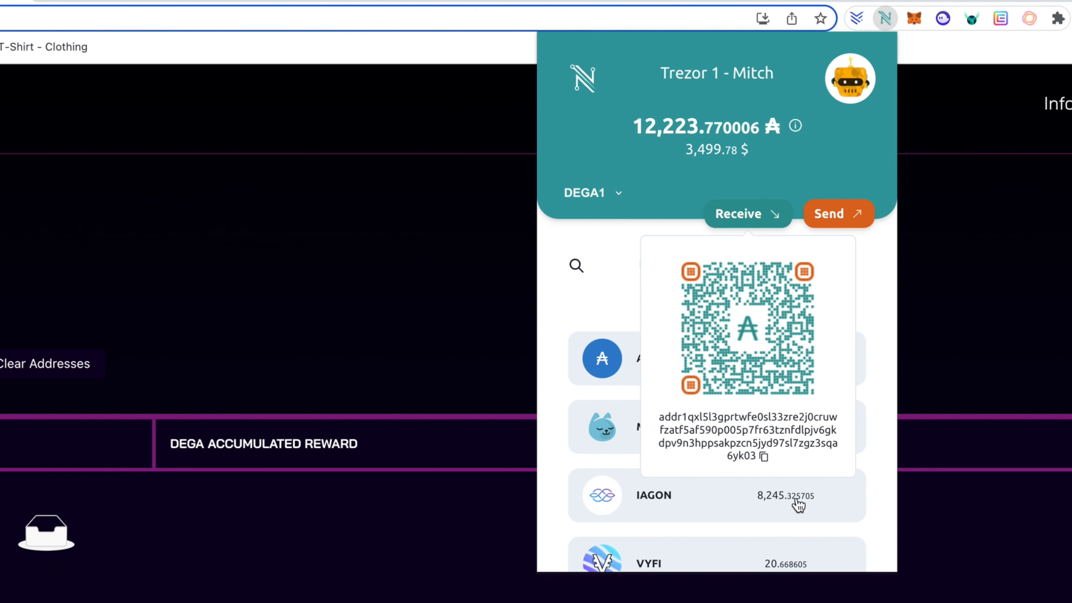
mouse_move(942, 43)
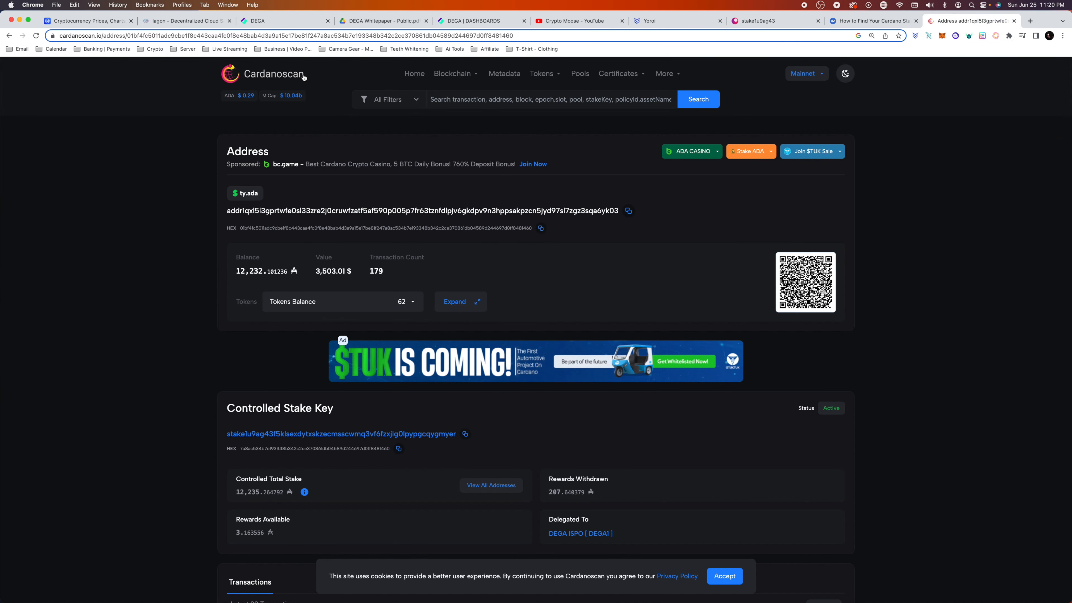
mouse_move(198, 82)
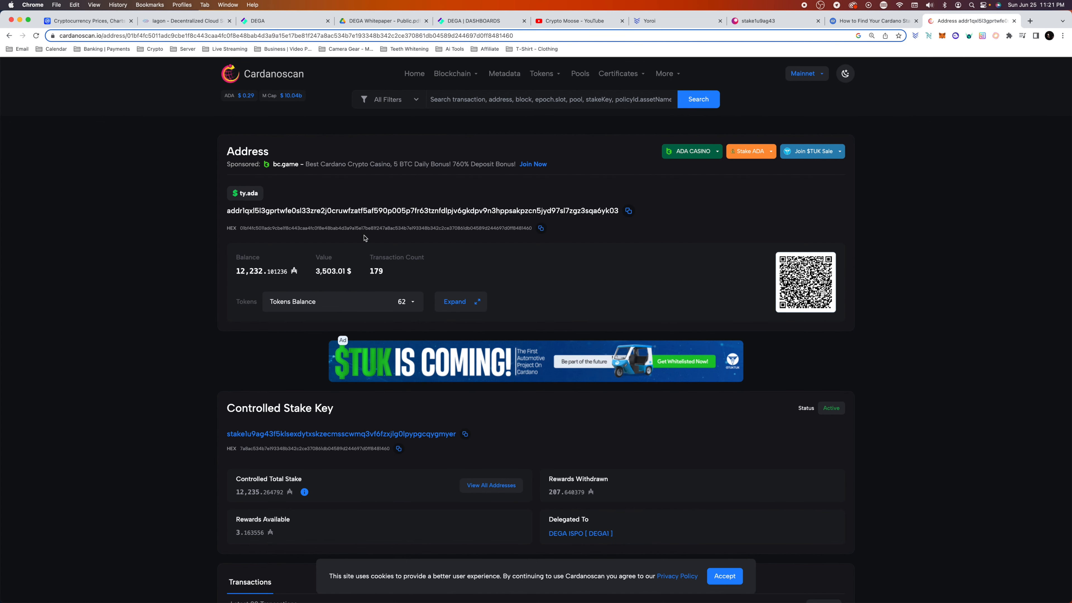
mouse_move(168, 209)
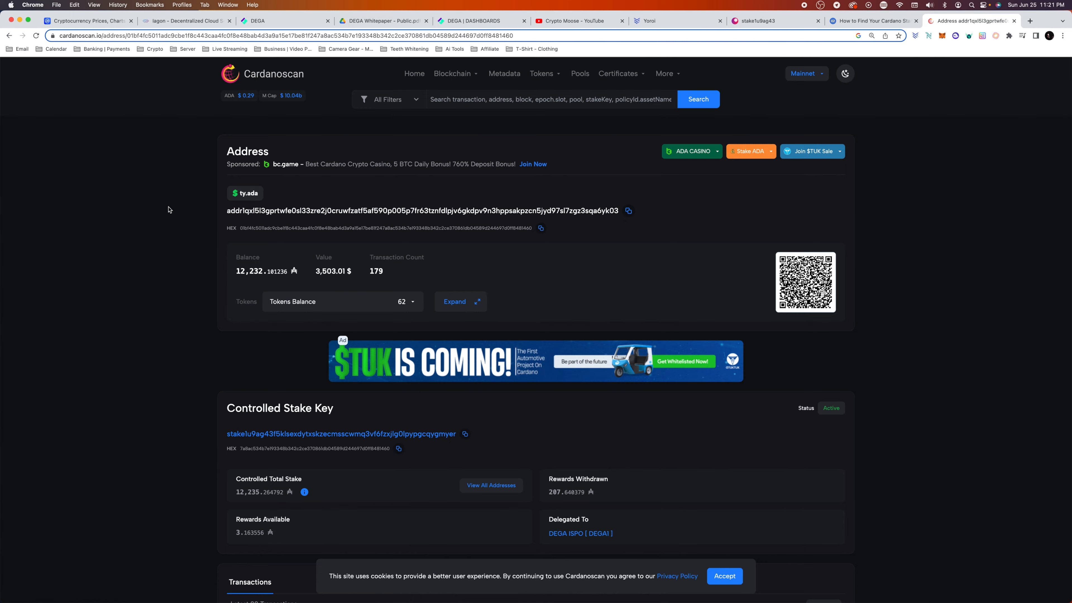
Step: Copy the address's controlled stake key (delegated to DEGA ISPO) from Cardanoscan
scroll("down", 3)
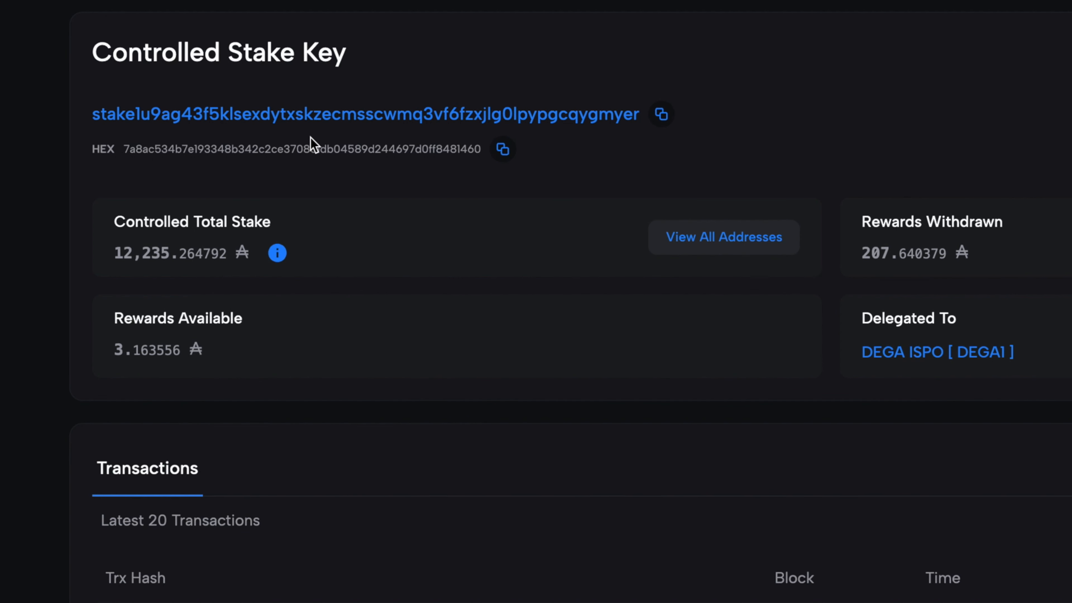
mouse_move(561, 114)
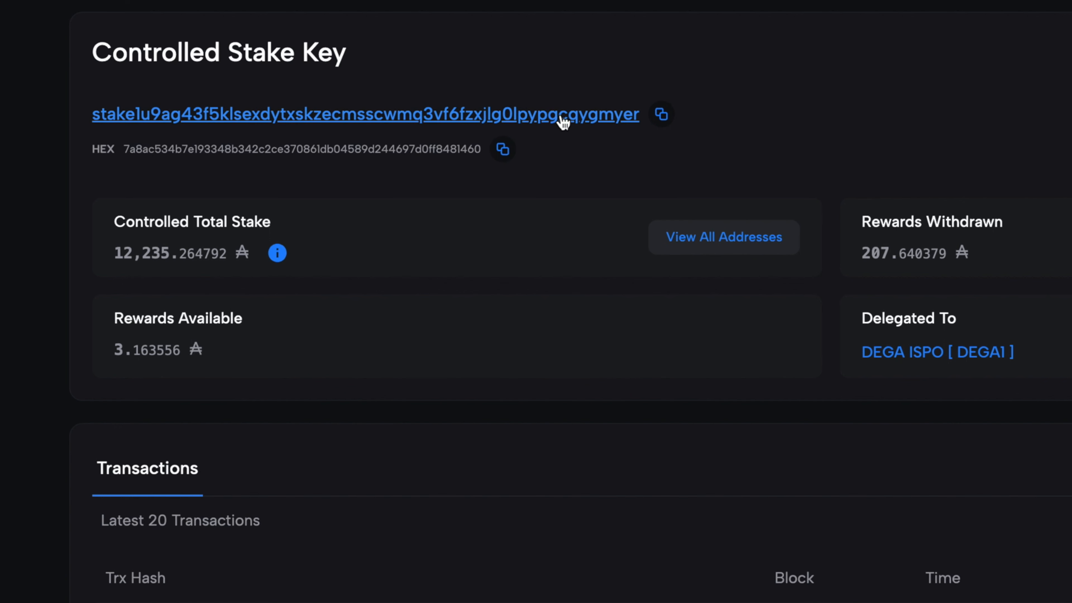
mouse_move(556, 125)
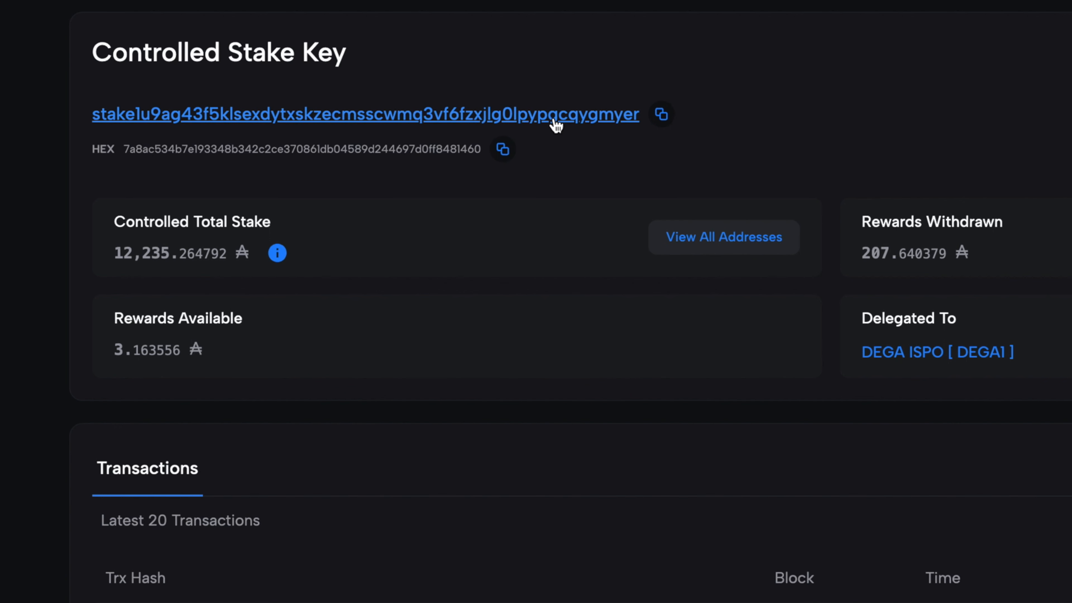
left_click(478, 20)
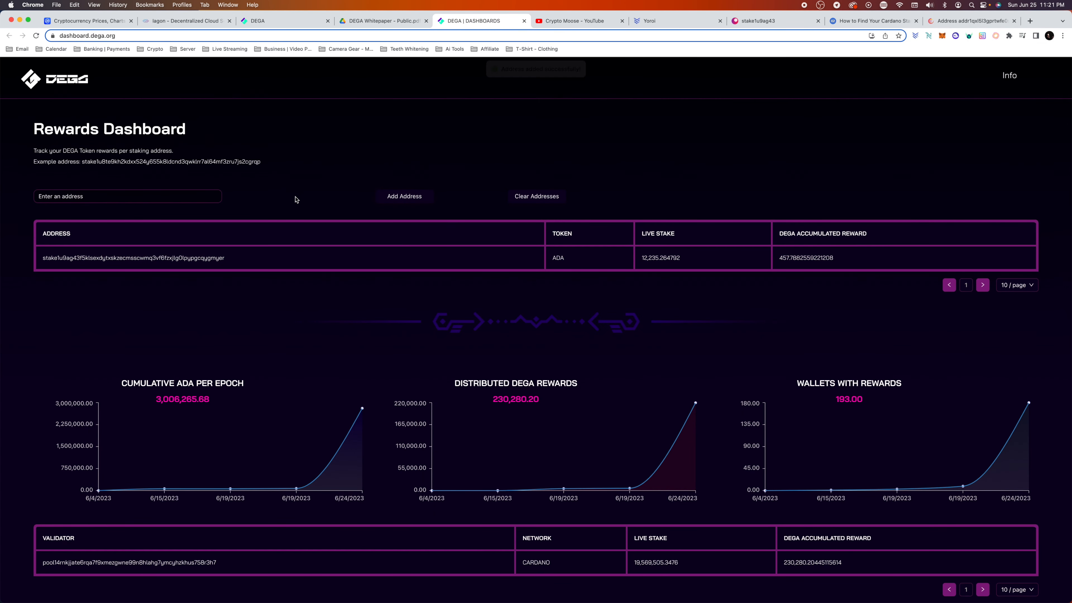
mouse_move(674, 259)
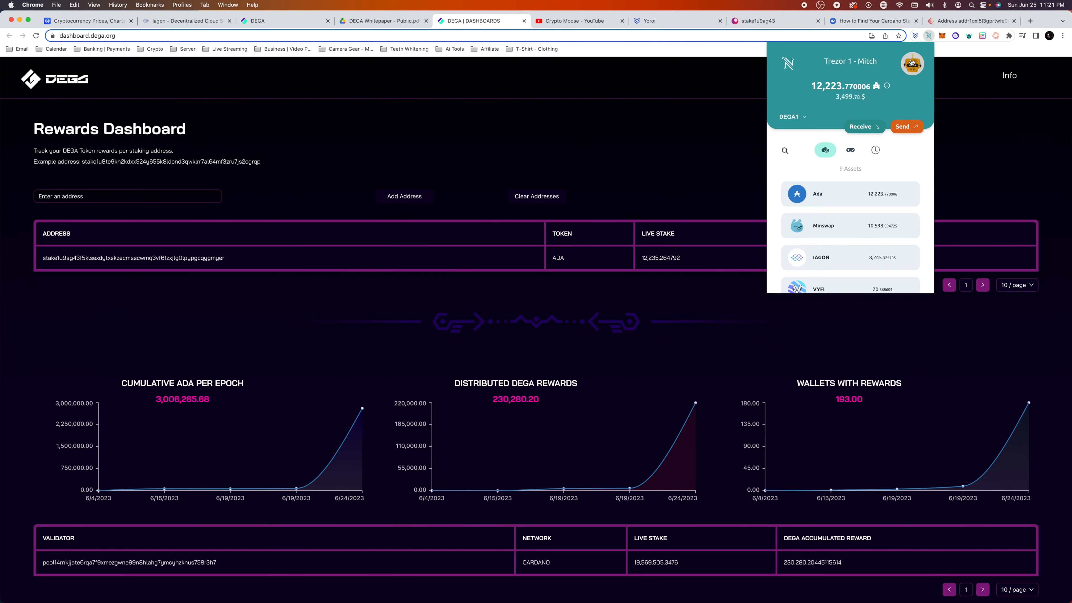
Step: Switch the Nami wallet to the Ledger 1 account
left_click(912, 63)
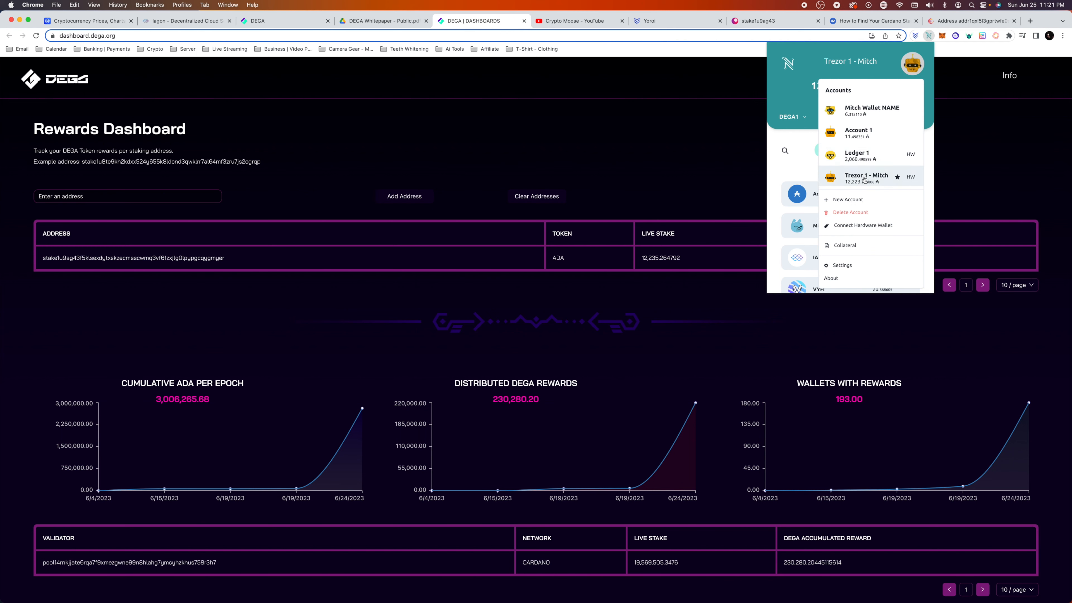
mouse_move(856, 155)
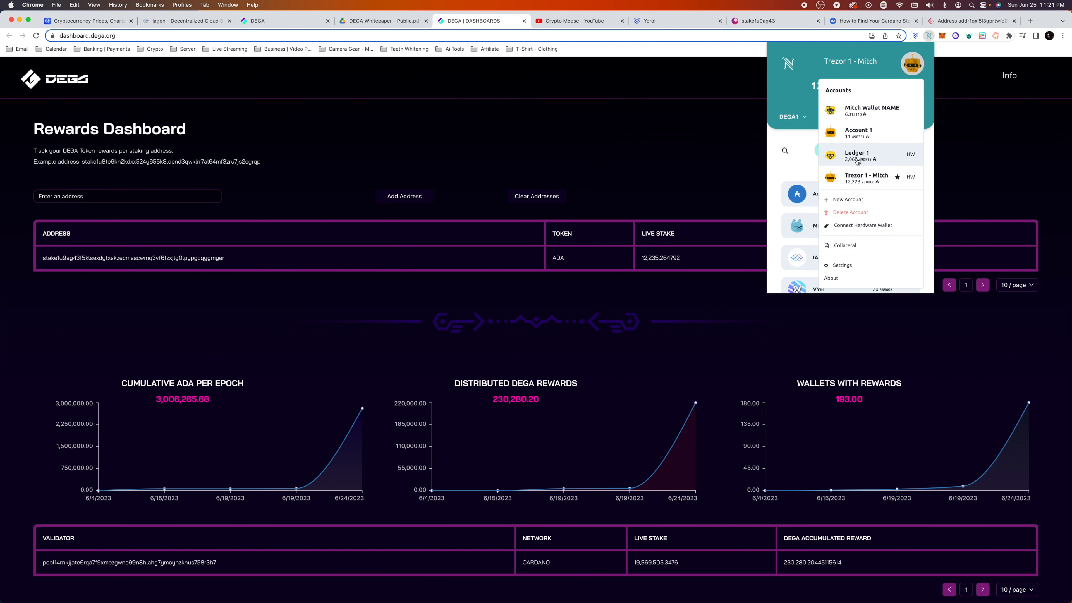
left_click(859, 155)
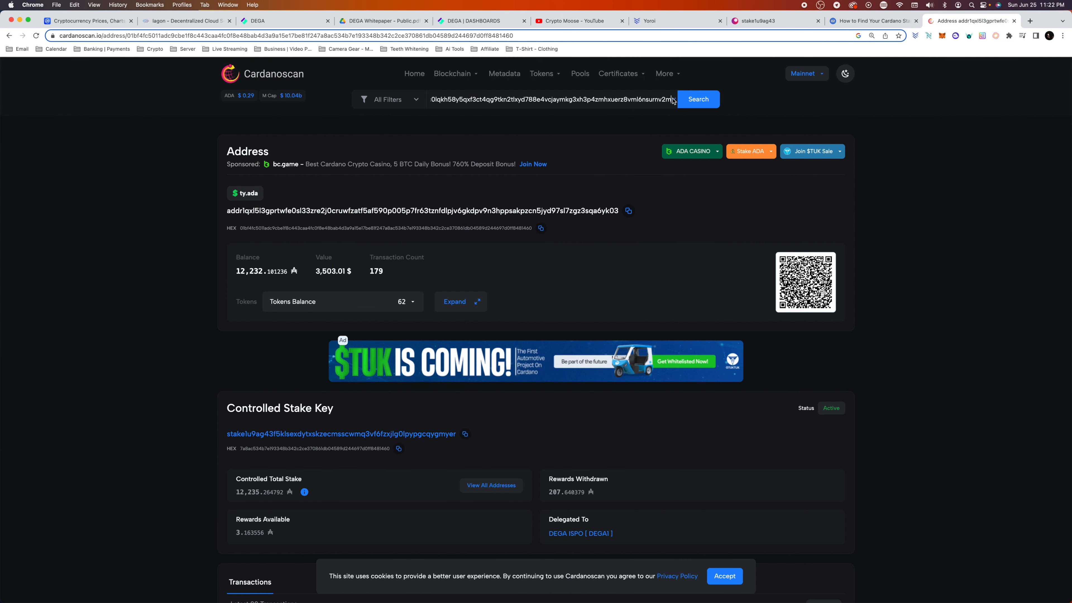
Step: Look up the Ledger 1 address on Cardanoscan and find its controlled stake key
left_click(697, 99)
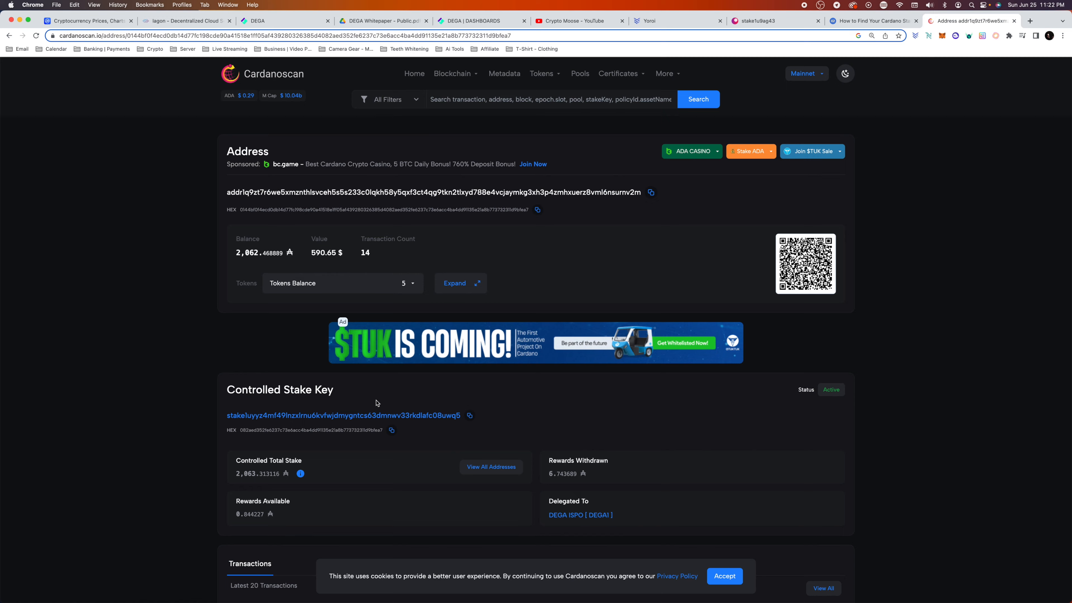
scroll("down", 3)
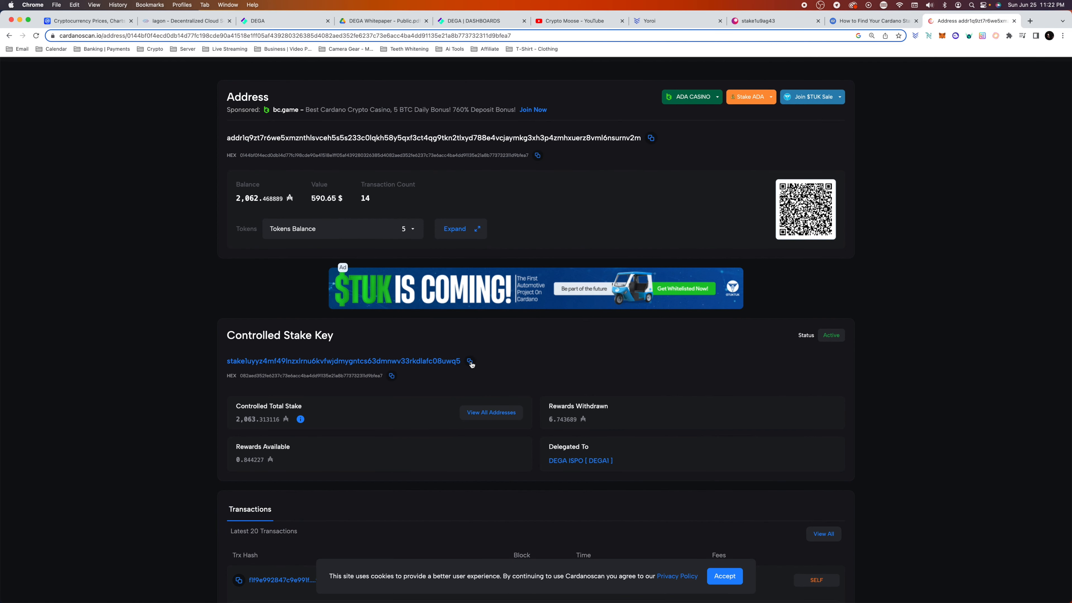
mouse_move(454, 33)
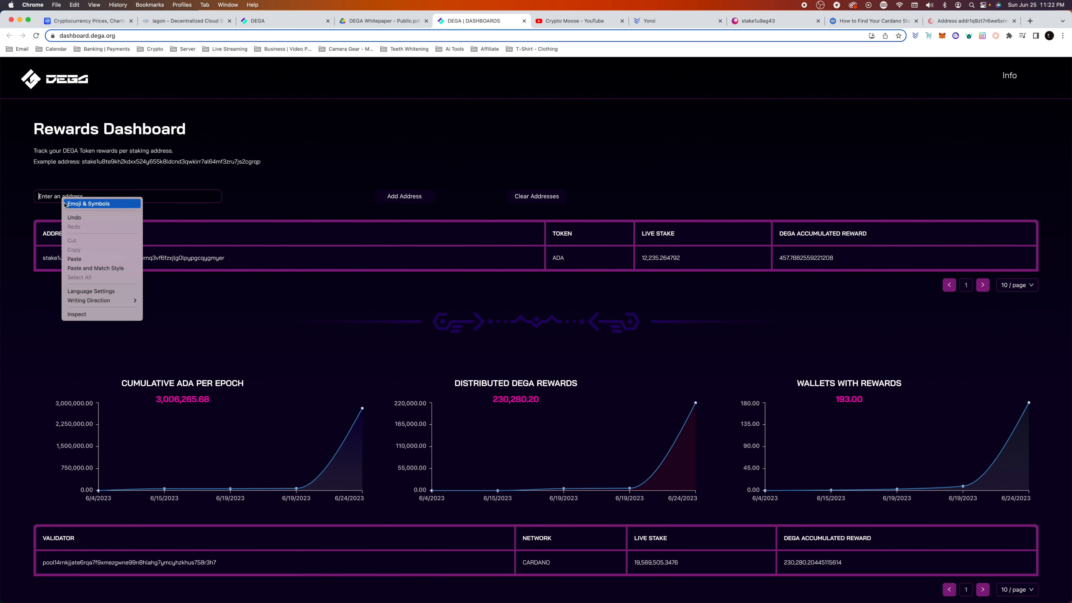
Step: Add the second stake key to the Rewards Dashboard table, then return to the Cardanoscan page
left_click(74, 259)
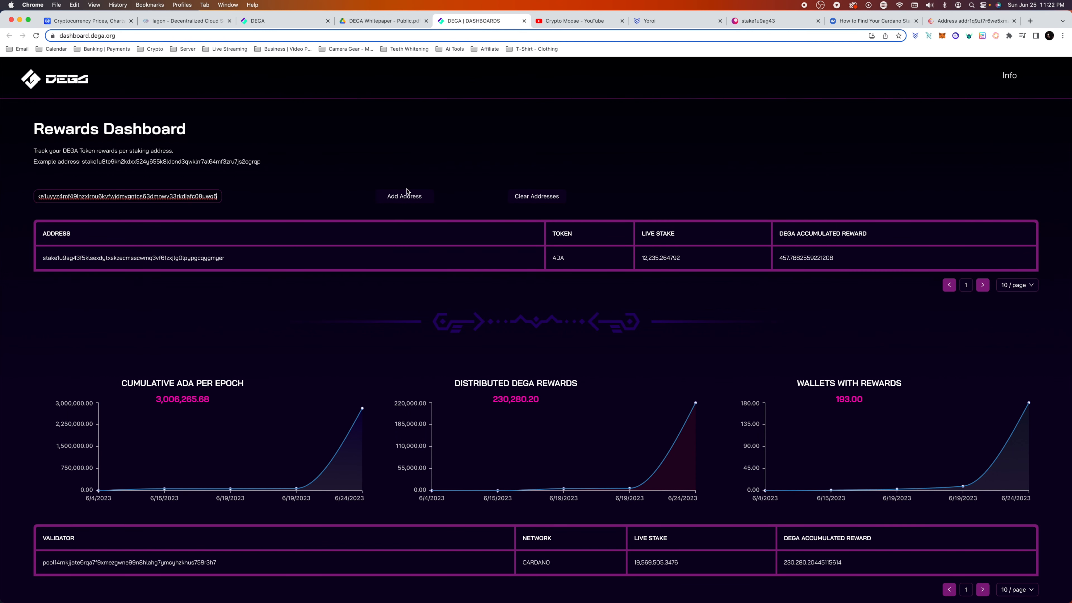
left_click(403, 196)
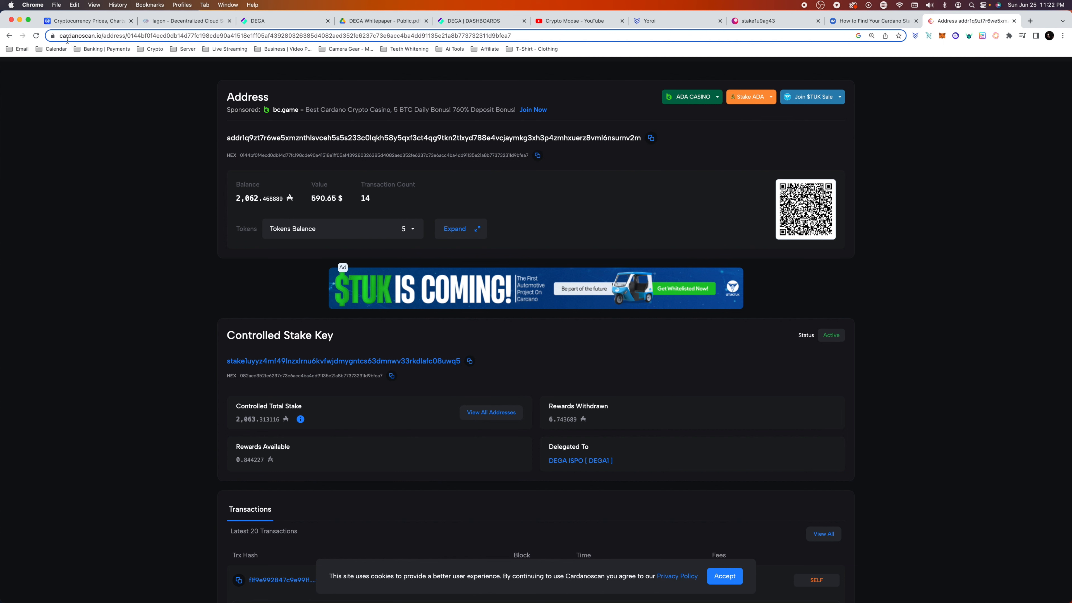
mouse_move(152, 167)
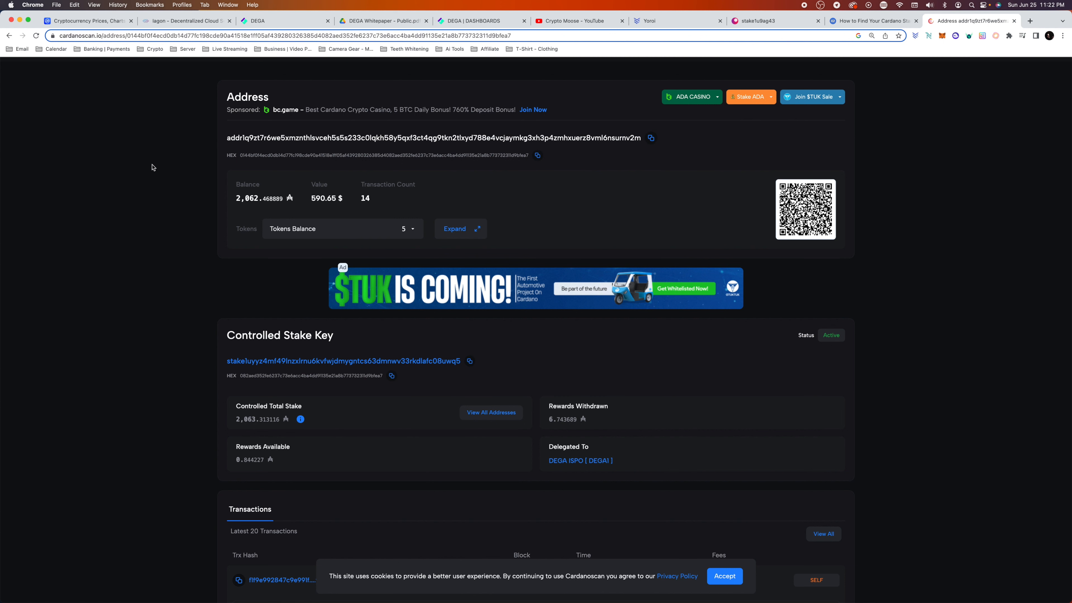
left_click(673, 21)
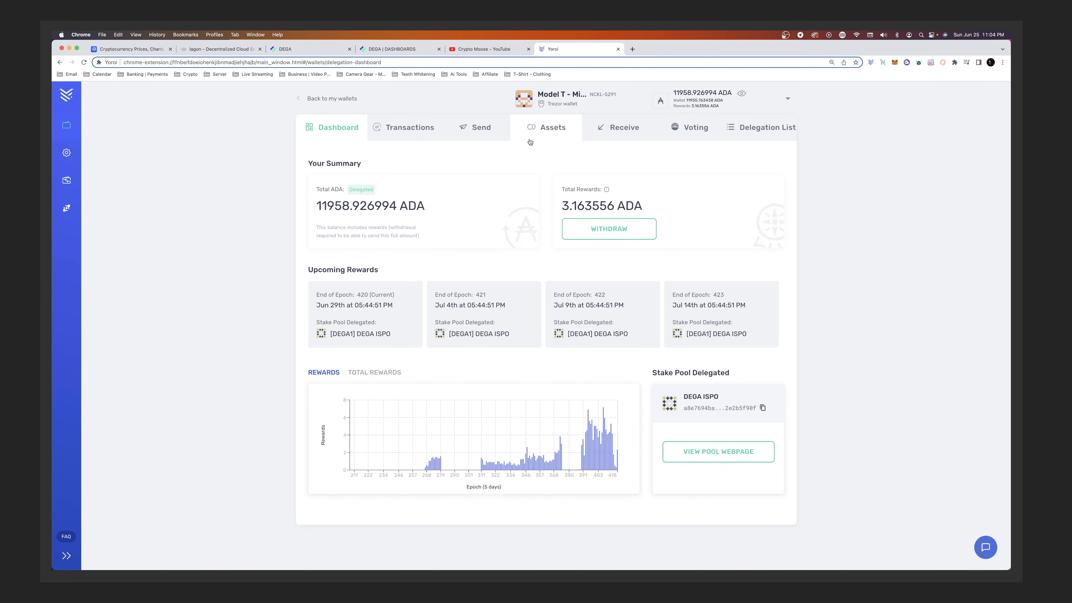
mouse_move(565, 133)
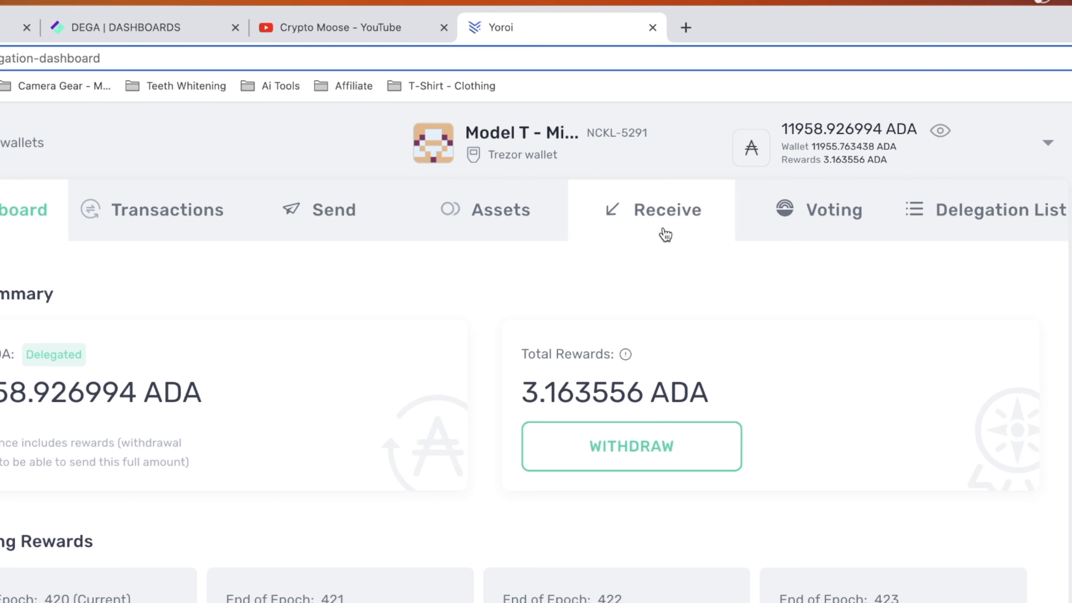
Step: Show the Trezor wallet's staking reward address in Yoroi's Receive section
left_click(667, 210)
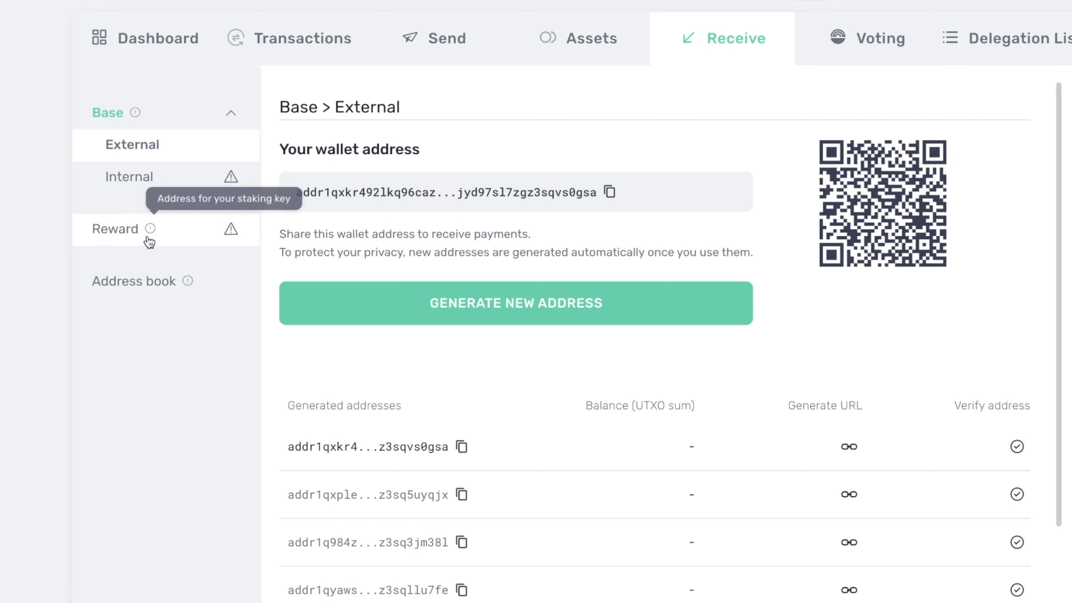
left_click(116, 228)
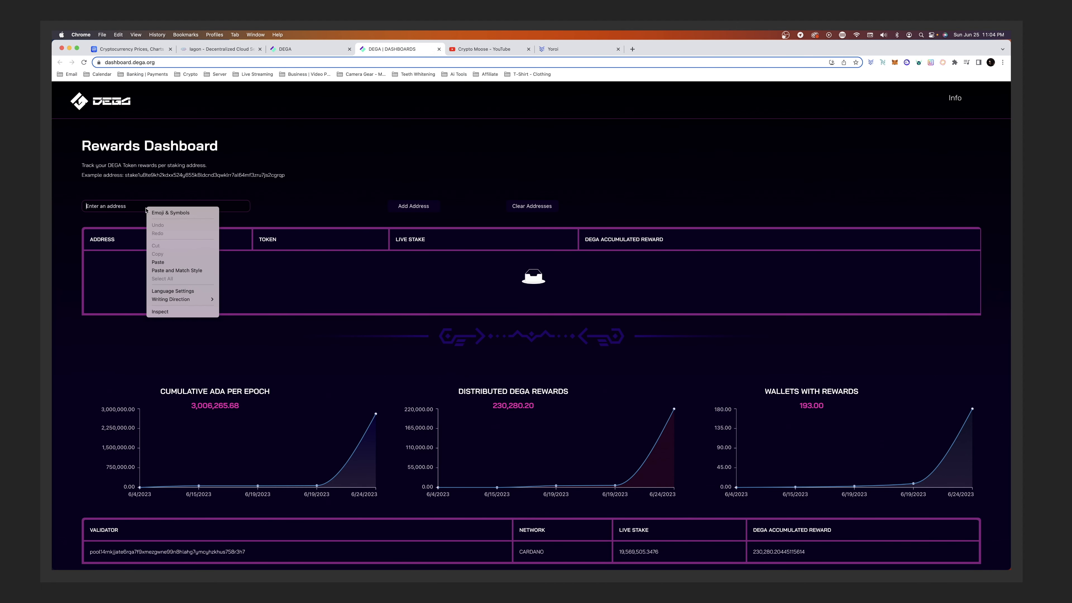
Step: Add the Yoroi stake address to the Rewards Dashboard, showing its 457.79 DEGA accumulated reward
left_click(159, 262)
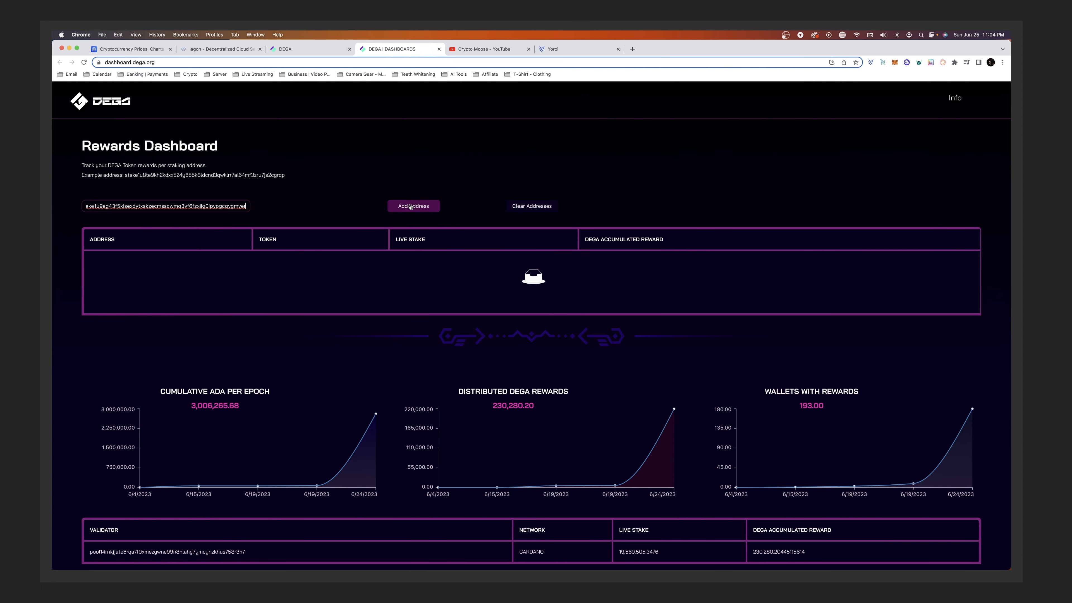
left_click(413, 206)
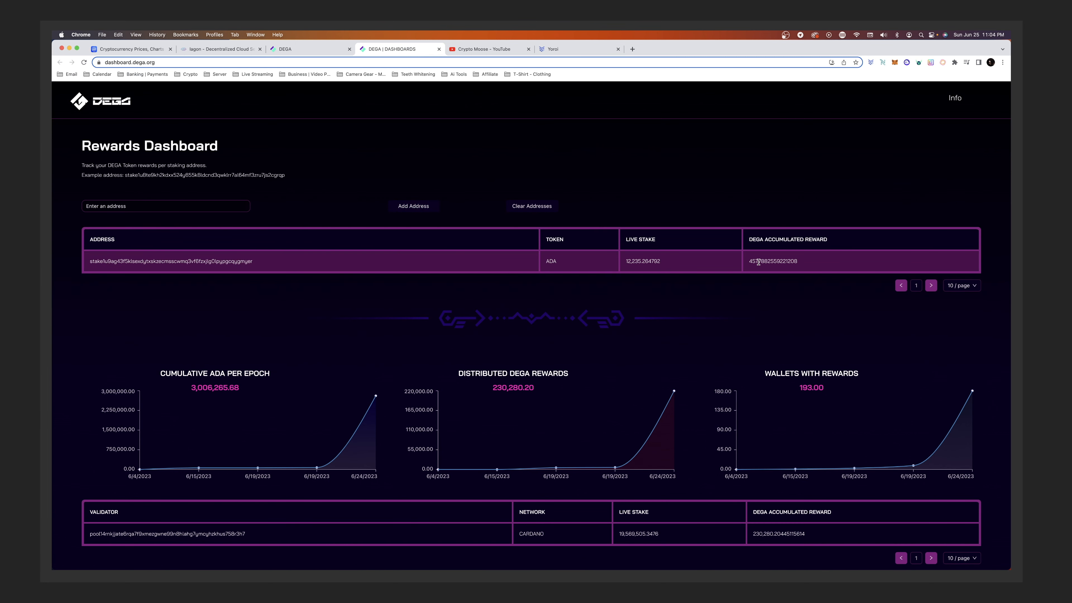
mouse_move(767, 292)
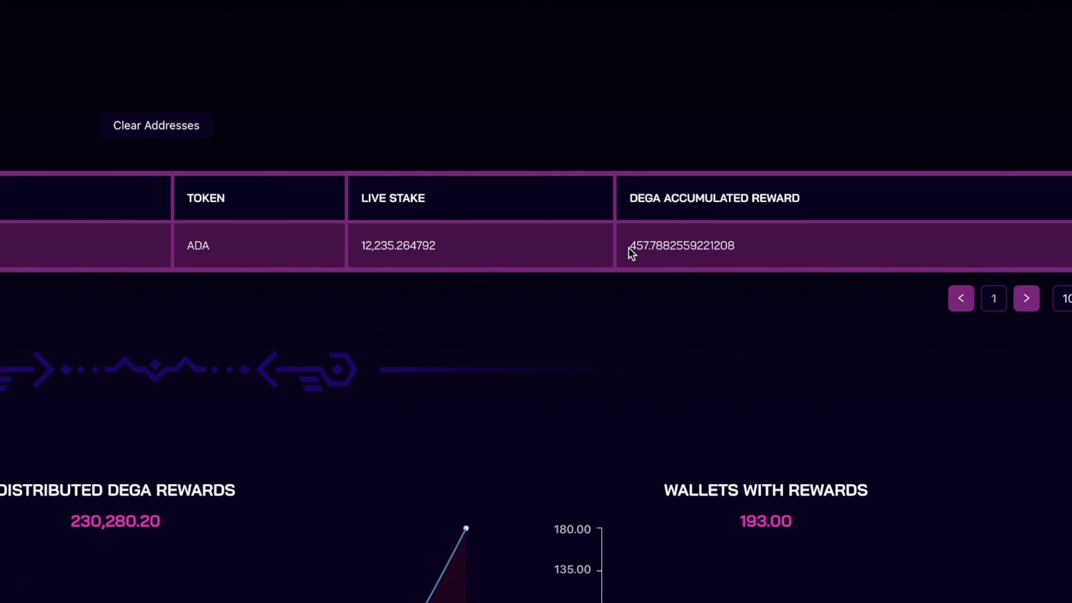
mouse_move(718, 259)
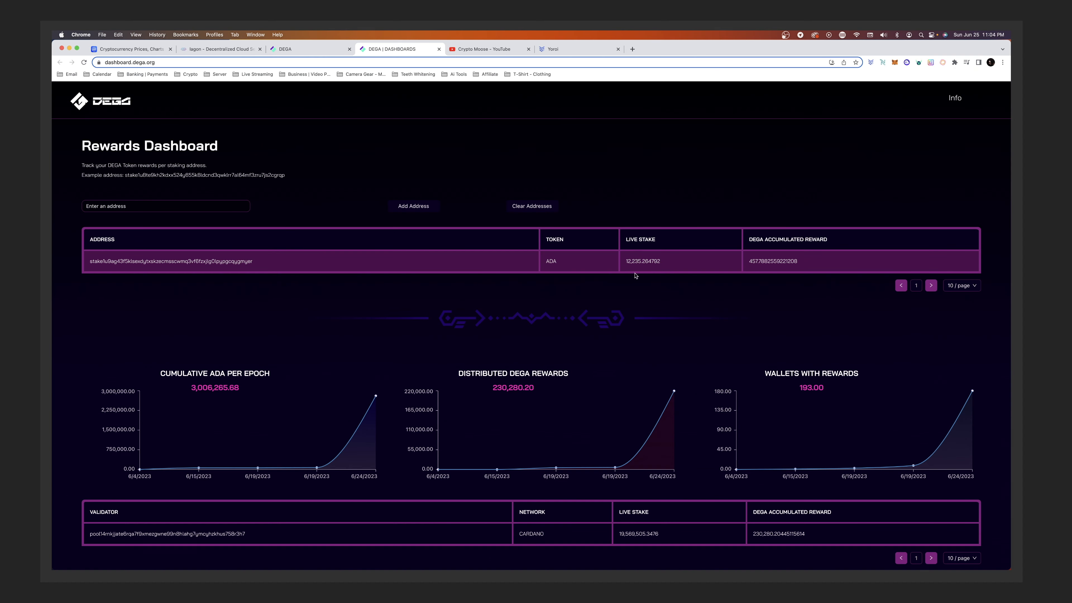
left_click(169, 262)
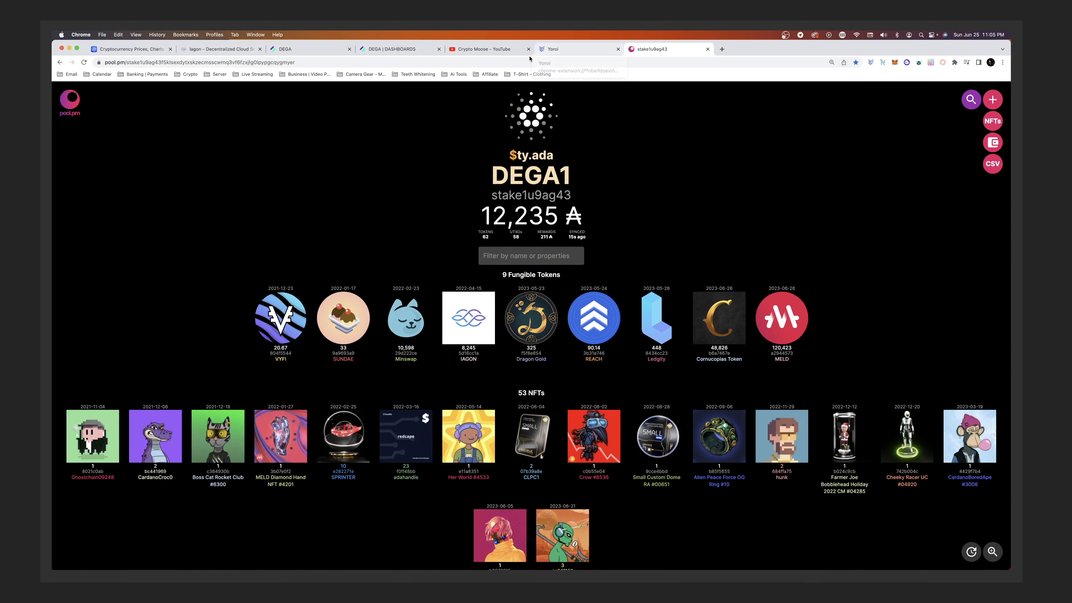
mouse_move(390, 48)
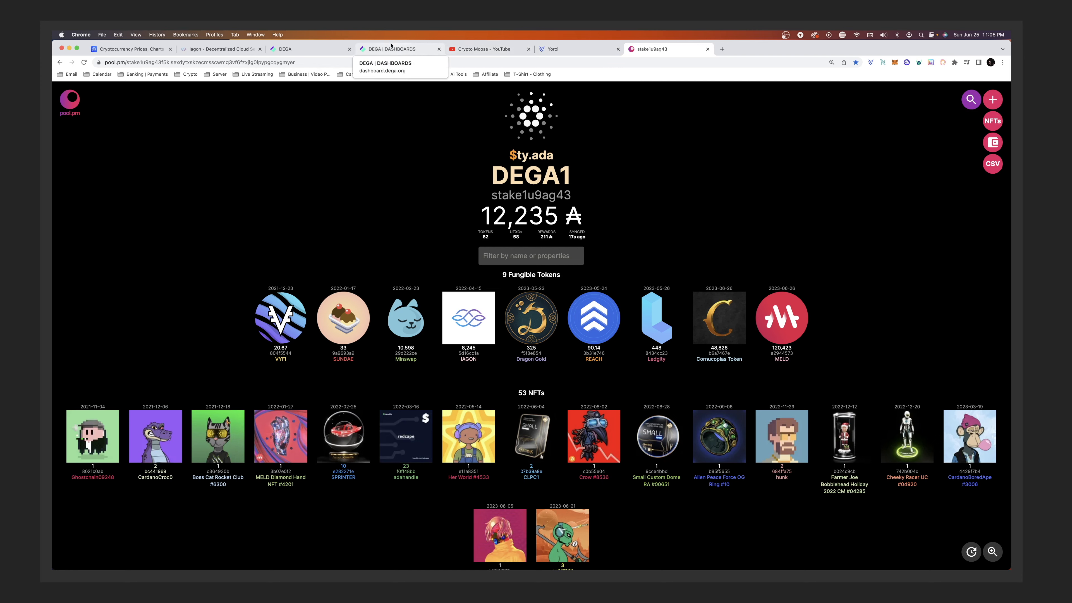
Step: Return from pool.pm to the DEGA Rewards Dashboard tab
left_click(400, 49)
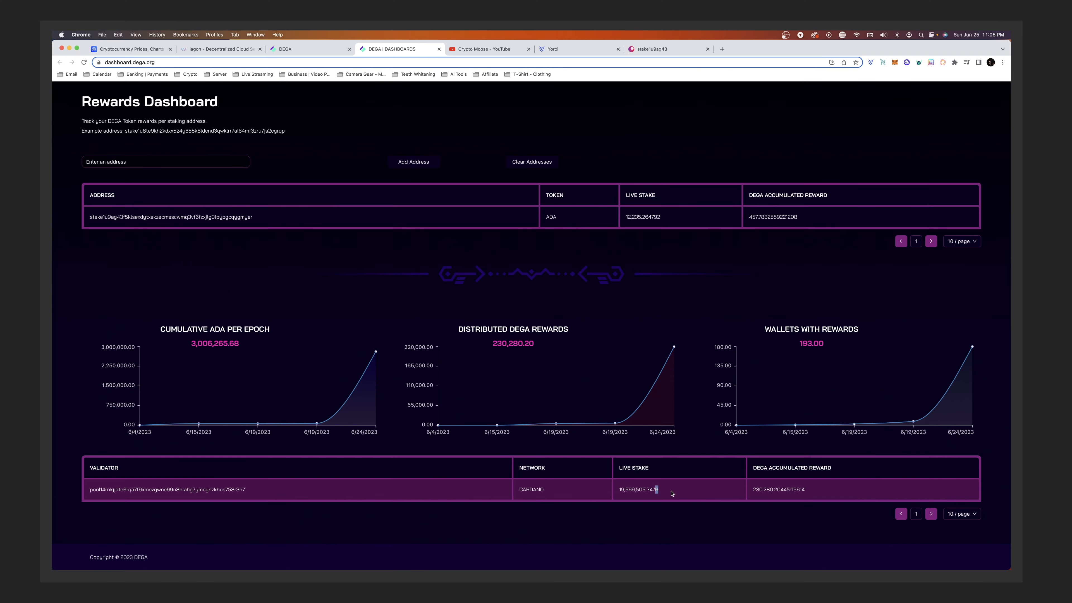
mouse_move(635, 484)
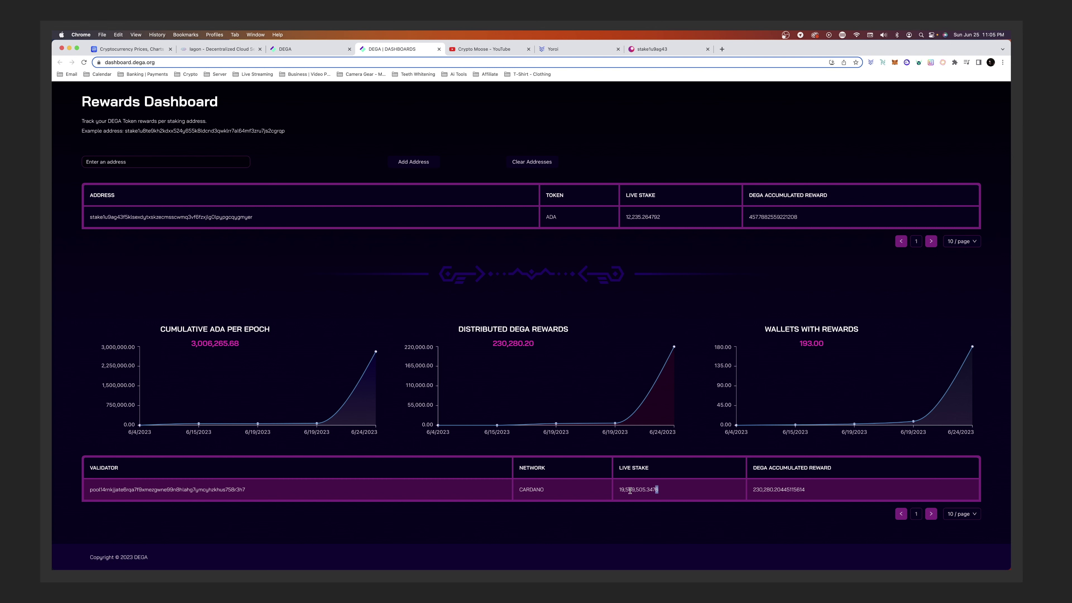
Step: Move from the validator totals on the dashboard to the DEGA main website tab
left_click(309, 49)
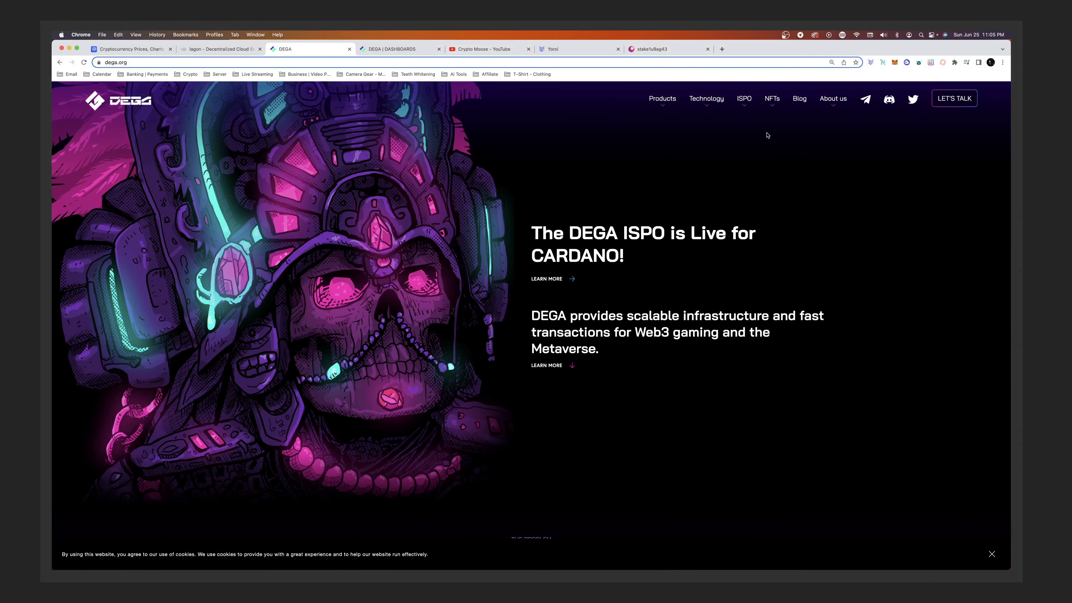
mouse_move(811, 124)
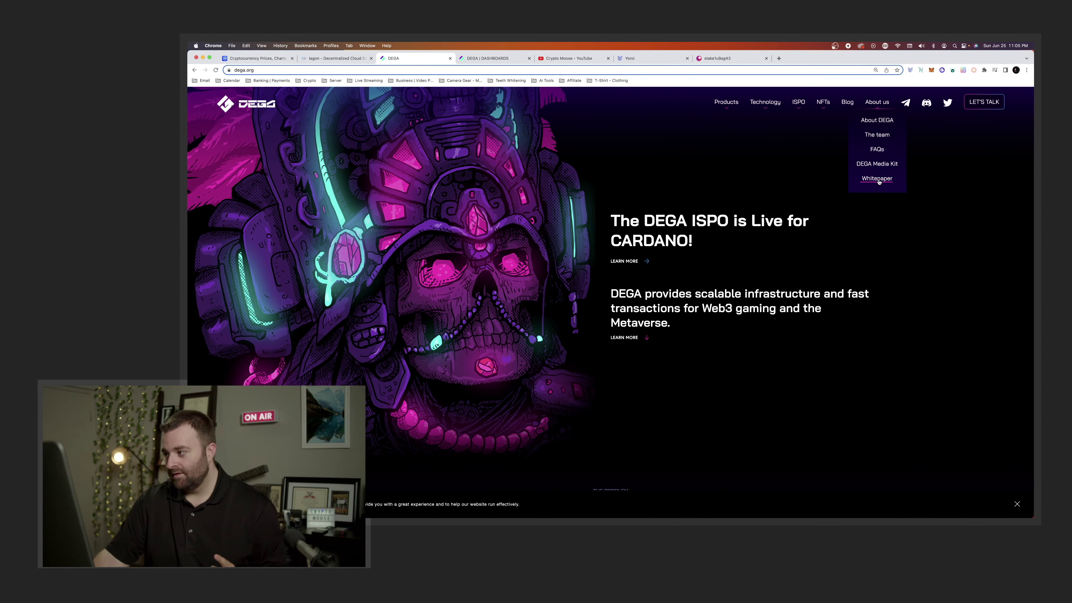
Step: Open the DEGA Whitepaper PDF from the About us menu into Google Drive
left_click(876, 179)
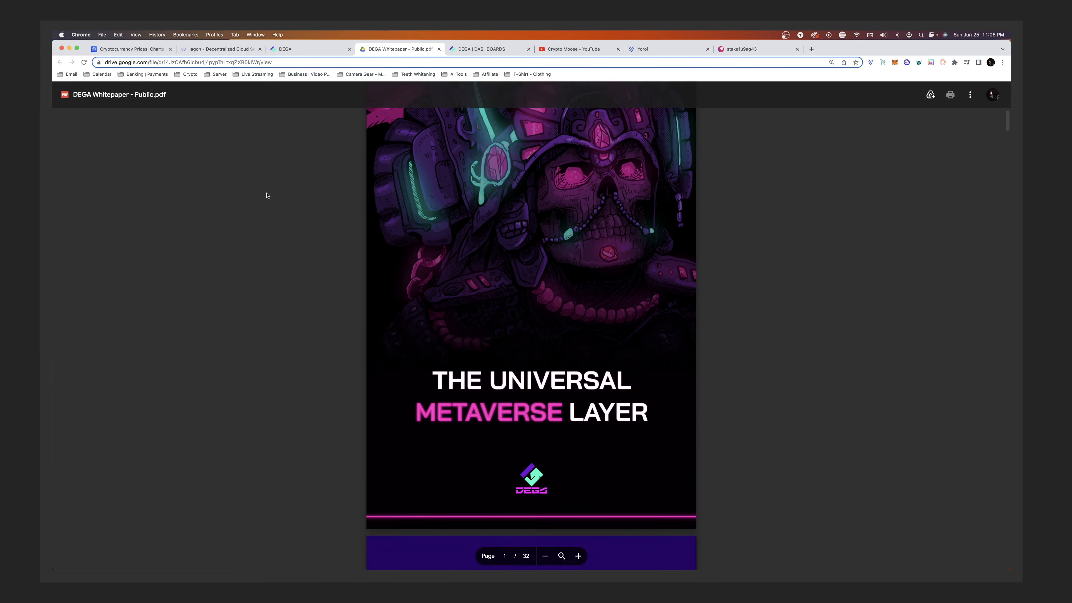
Step: Scroll the whitepaper down to section 10, Addressable Market, with the USD 400 billion TAM
scroll("down", 3)
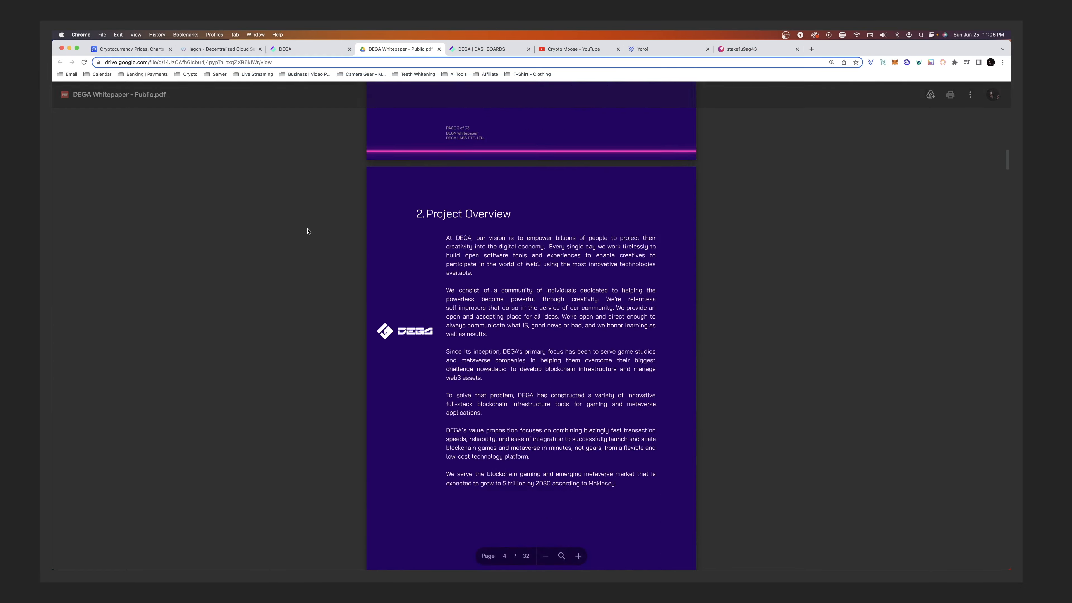
scroll("down", 3)
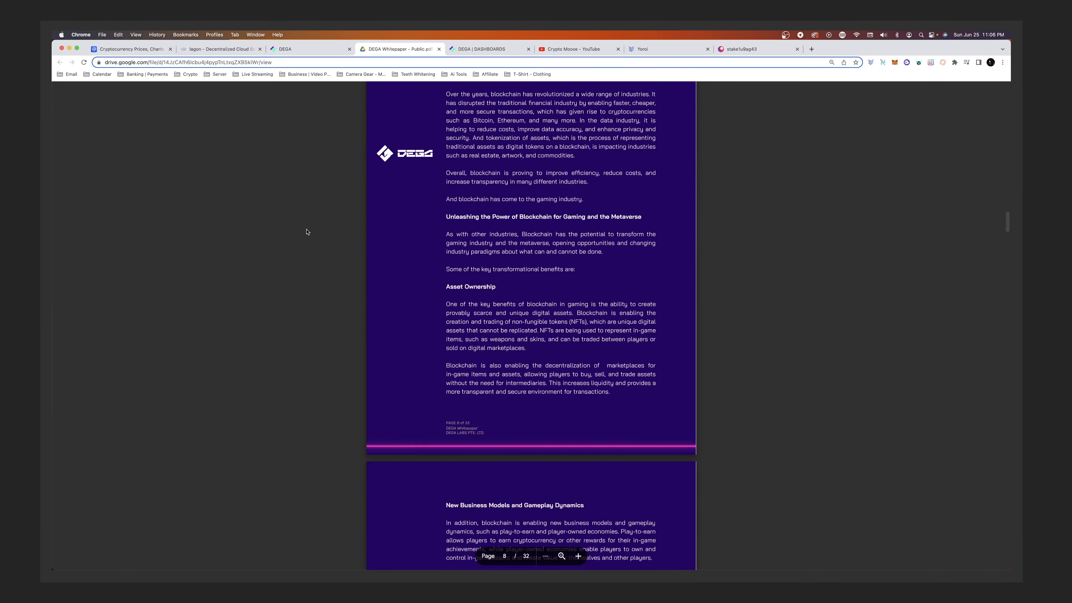
scroll("down", 3)
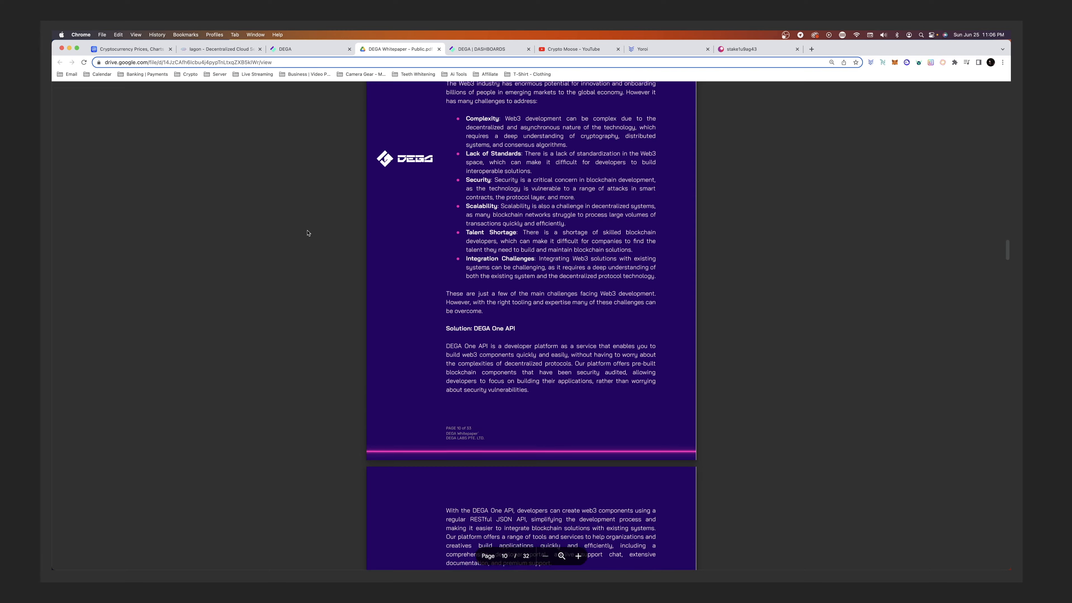
scroll("down", 3)
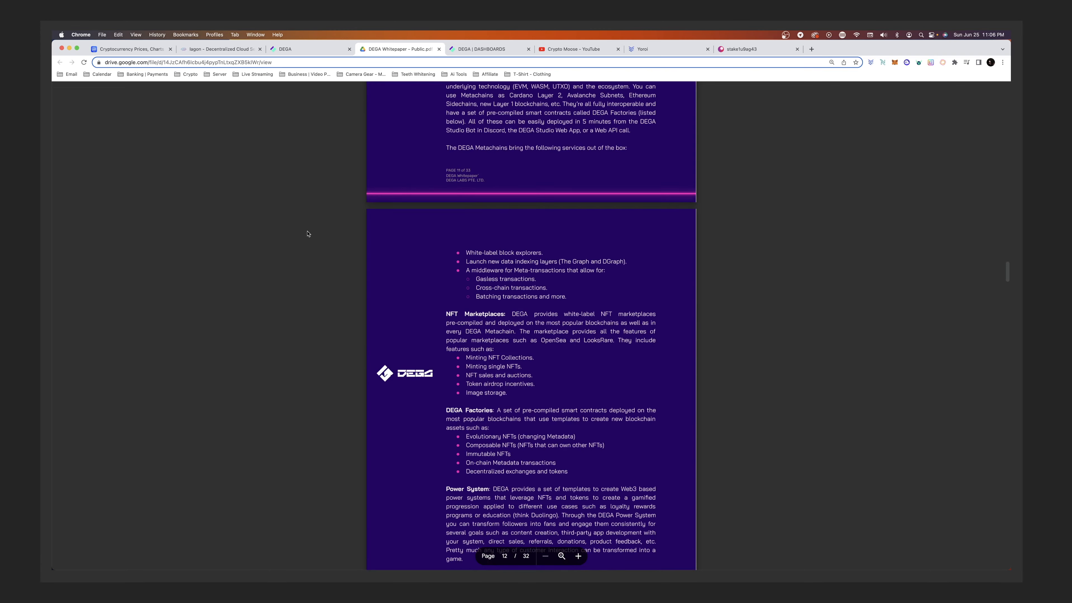
scroll("down", 3)
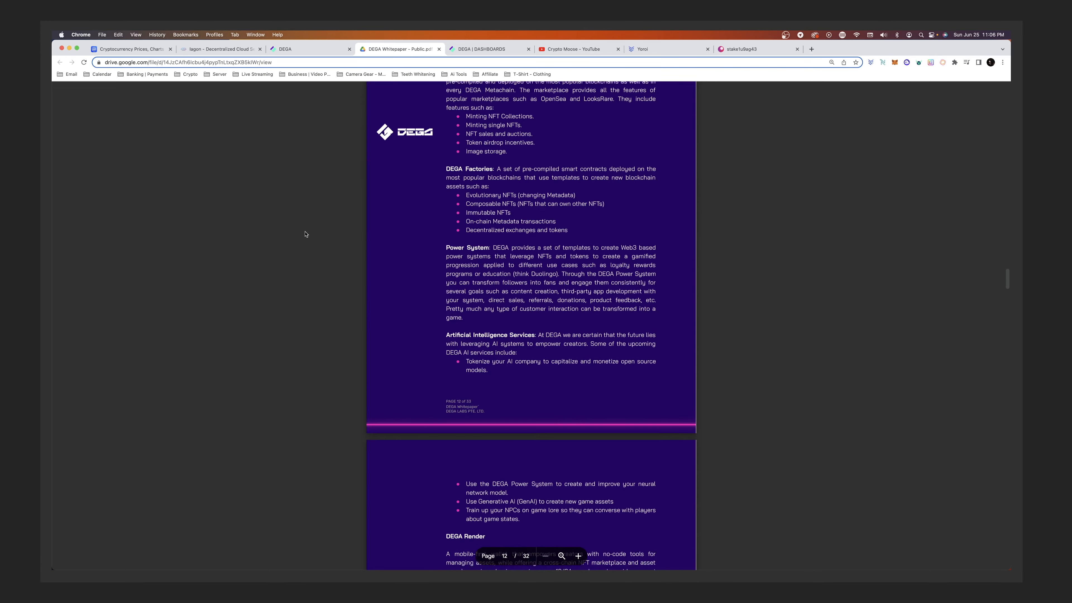
scroll("down", 3)
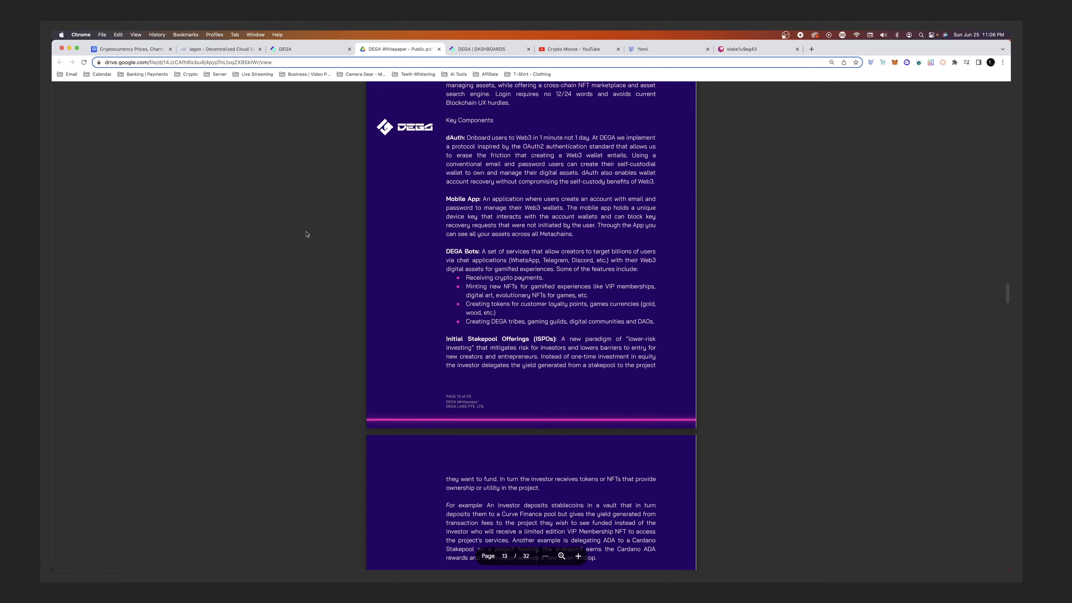
scroll("down", 3)
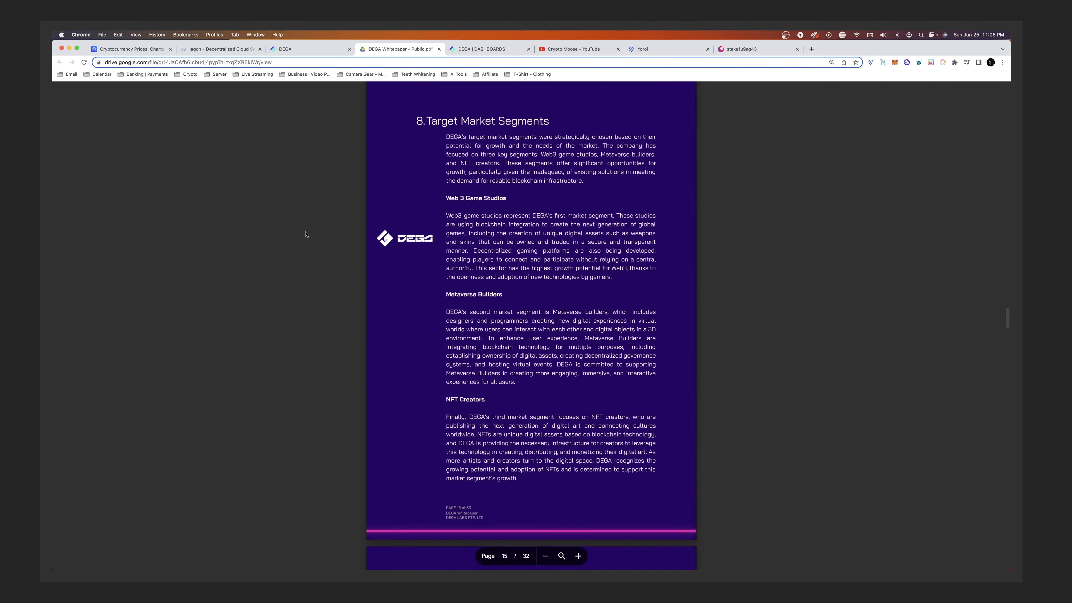
scroll("down", 3)
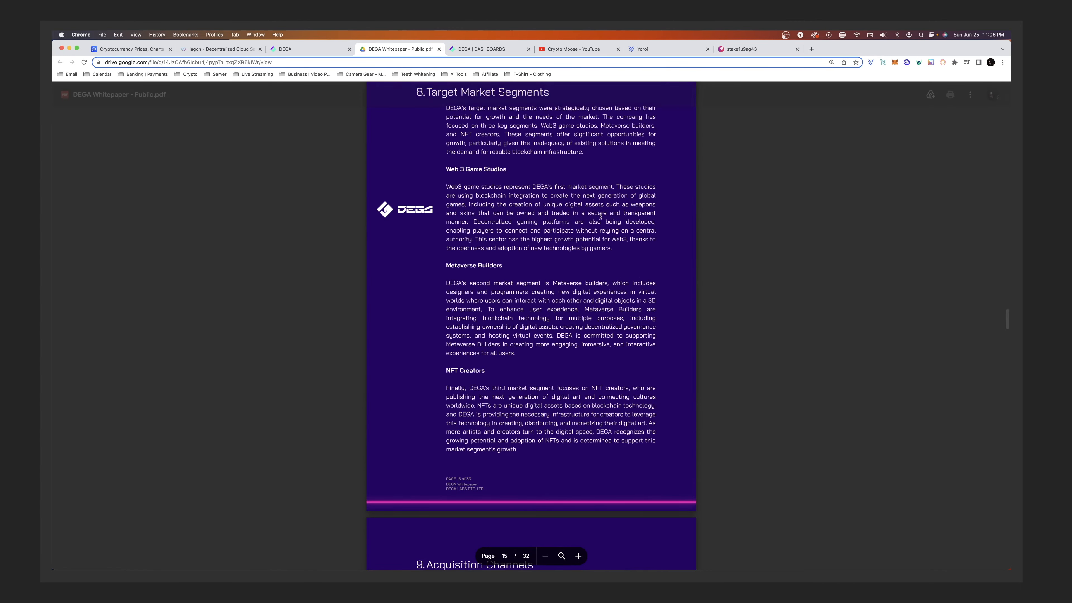
scroll("down", 3)
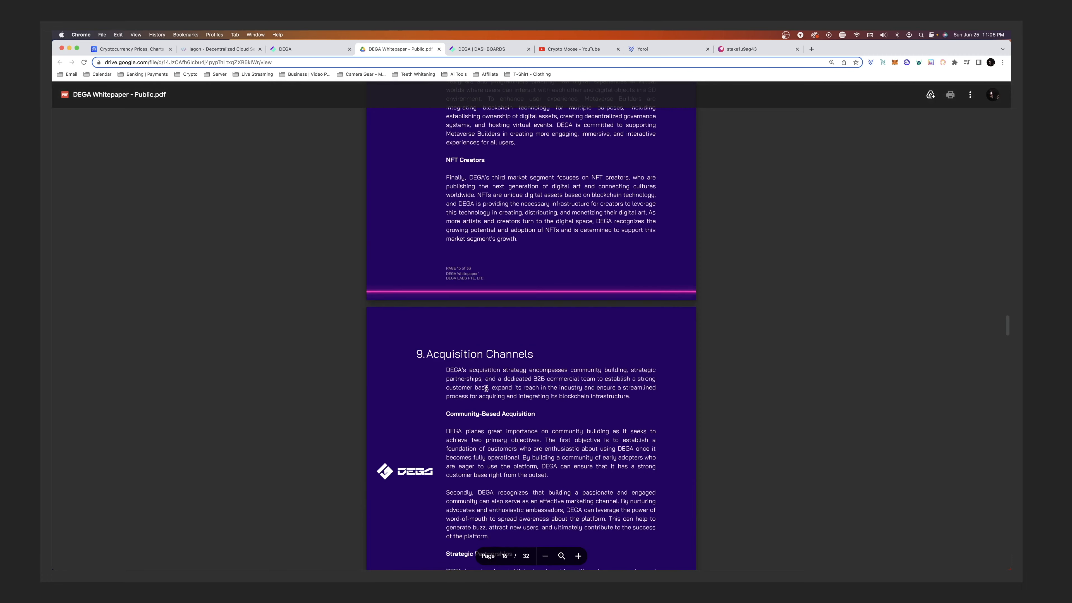
scroll("down", 3)
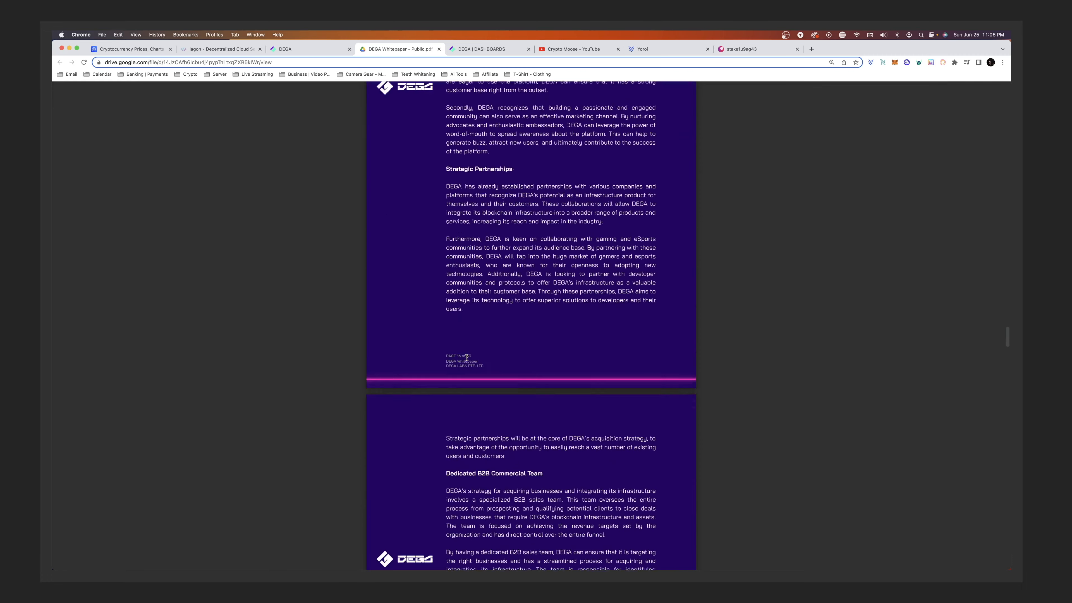
scroll("down", 3)
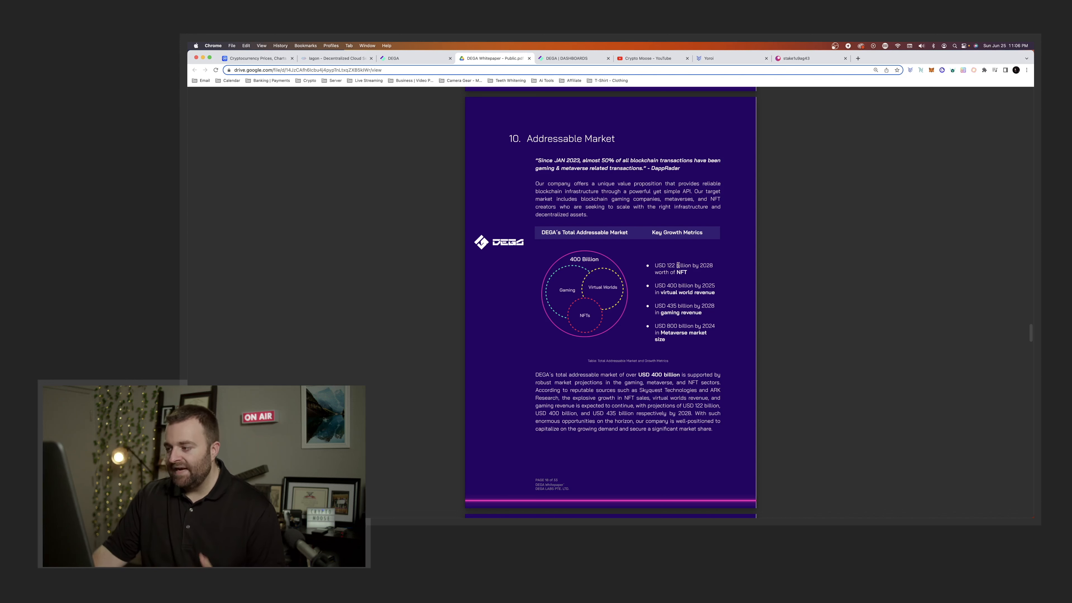
mouse_move(673, 269)
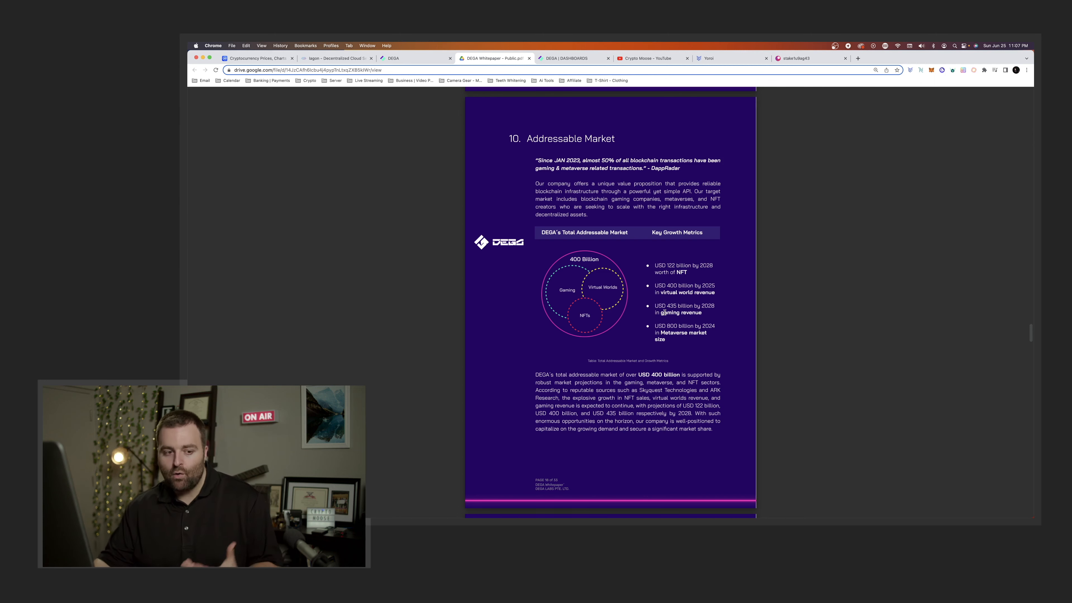
Step: Scroll from page 21 to page 29, section 14 Tokenomics with the token distribution chart
scroll("down", 3)
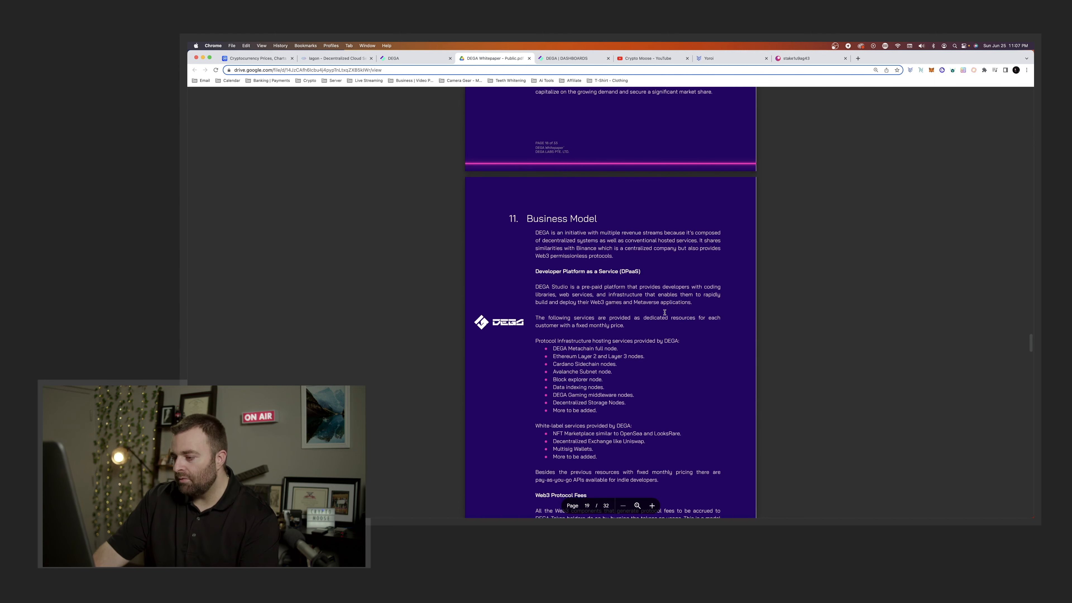
scroll("down", 3)
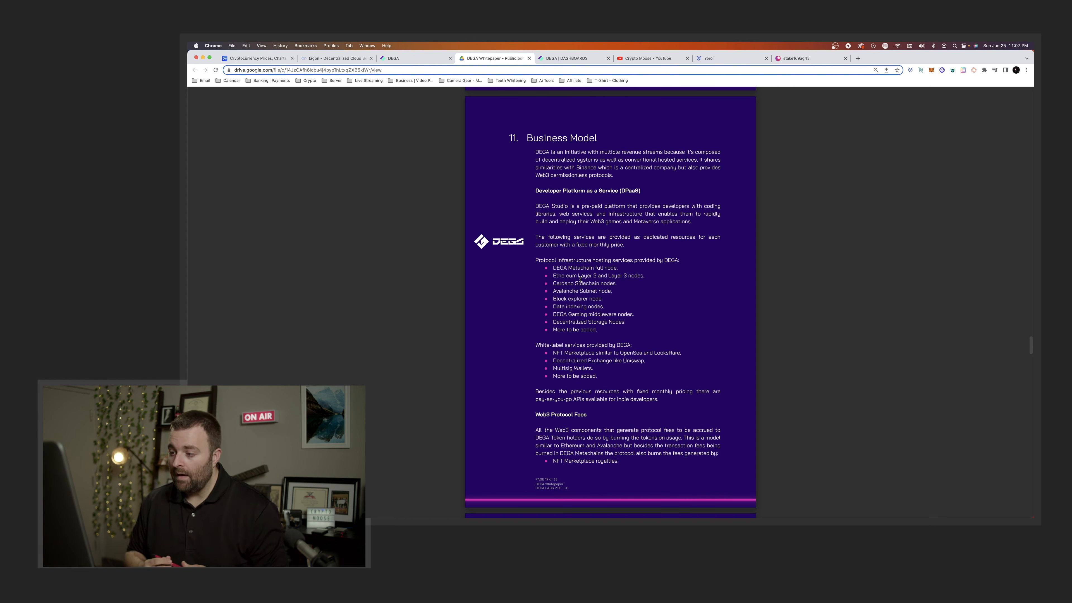
scroll("up", 3)
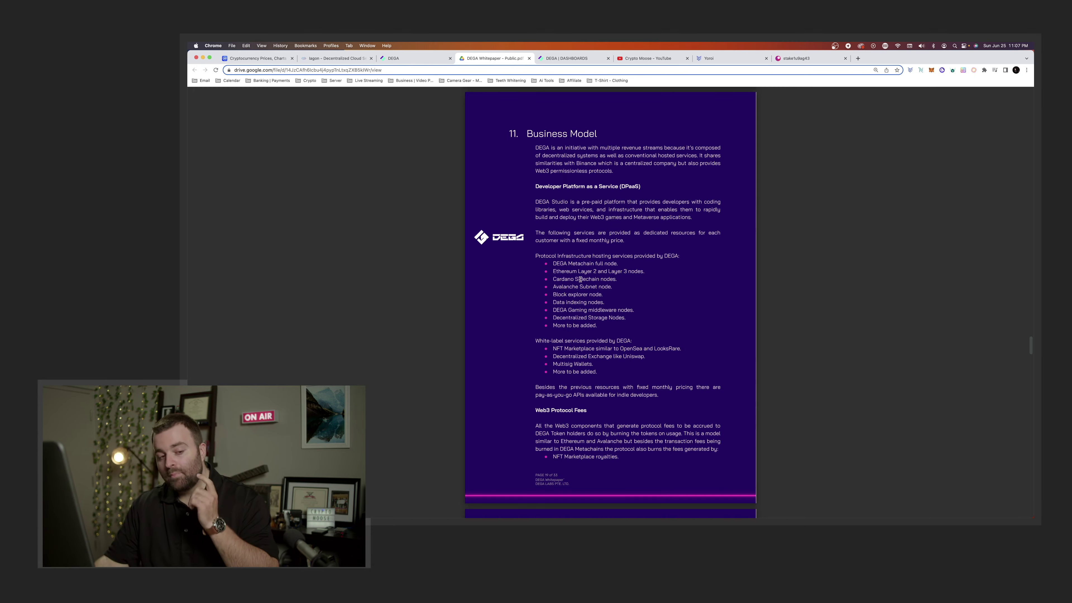
scroll("down", 3)
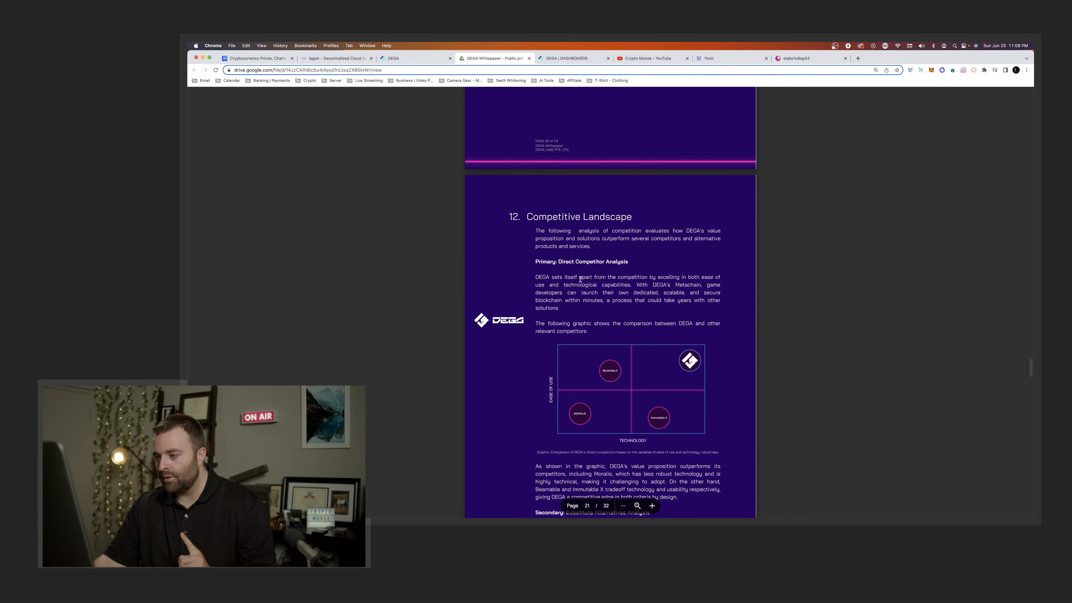
scroll("down", 3)
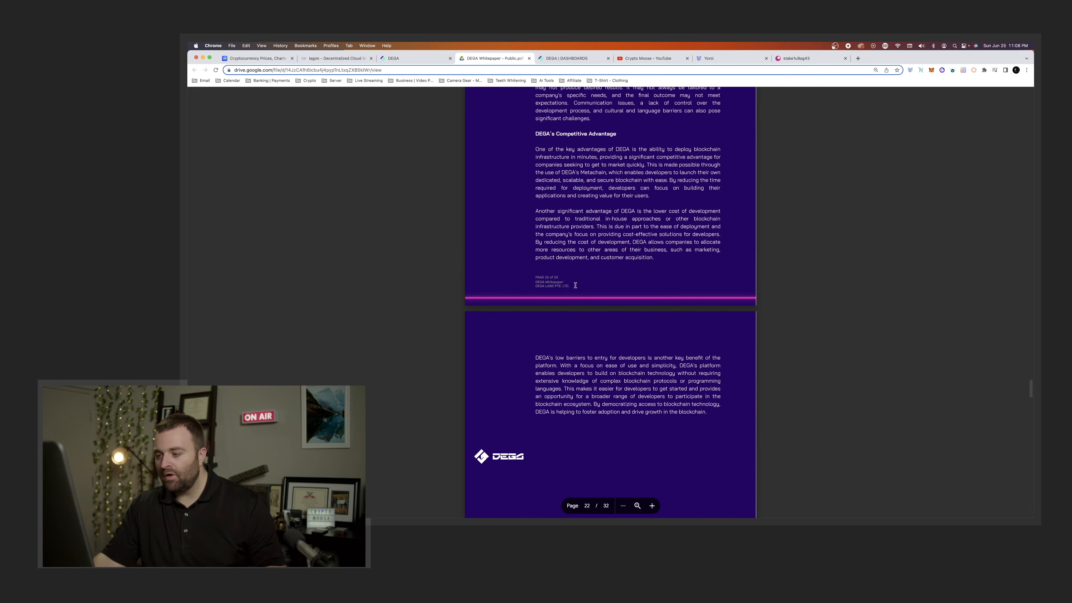
scroll("down", 3)
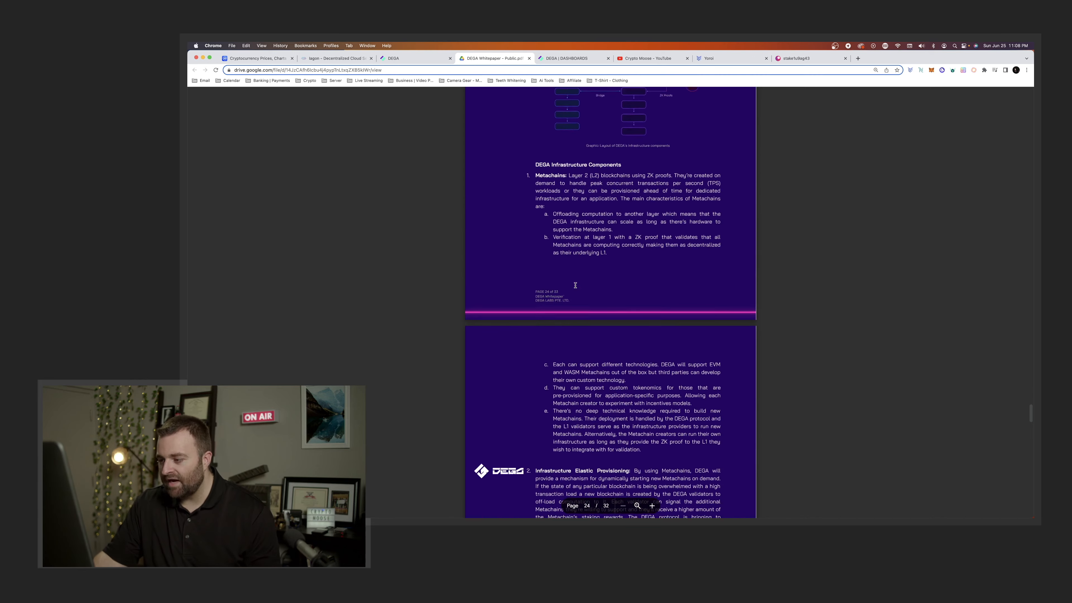
scroll("down", 3)
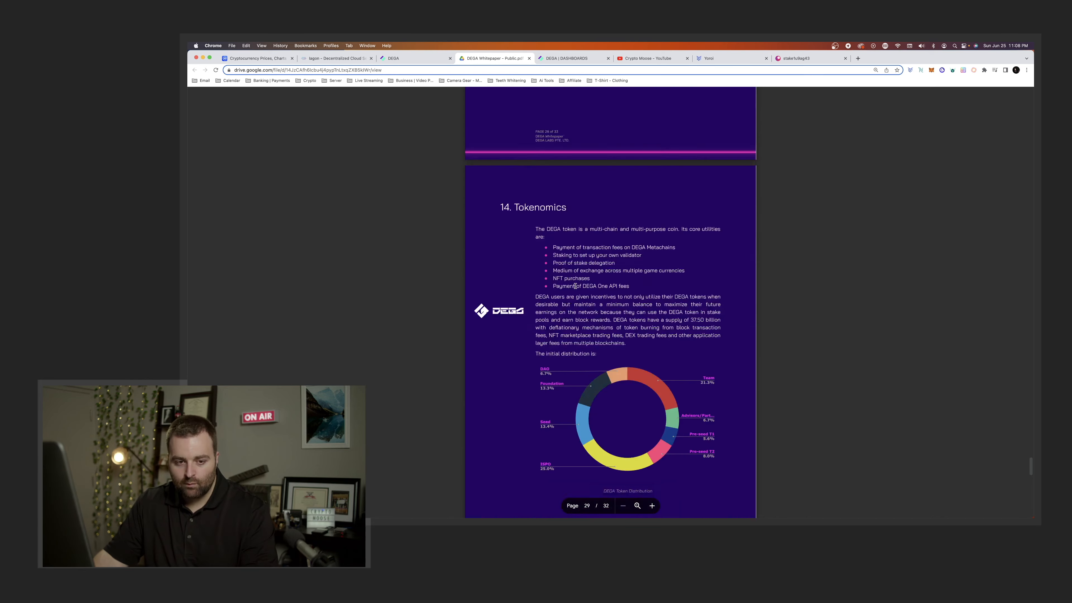
scroll("up", 3)
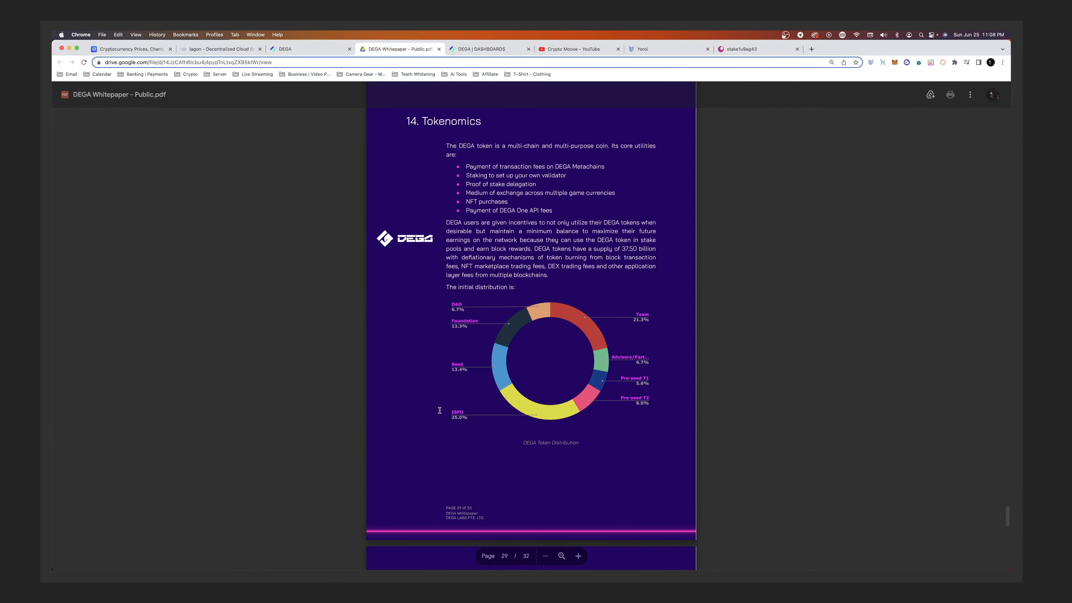
scroll("down", 3)
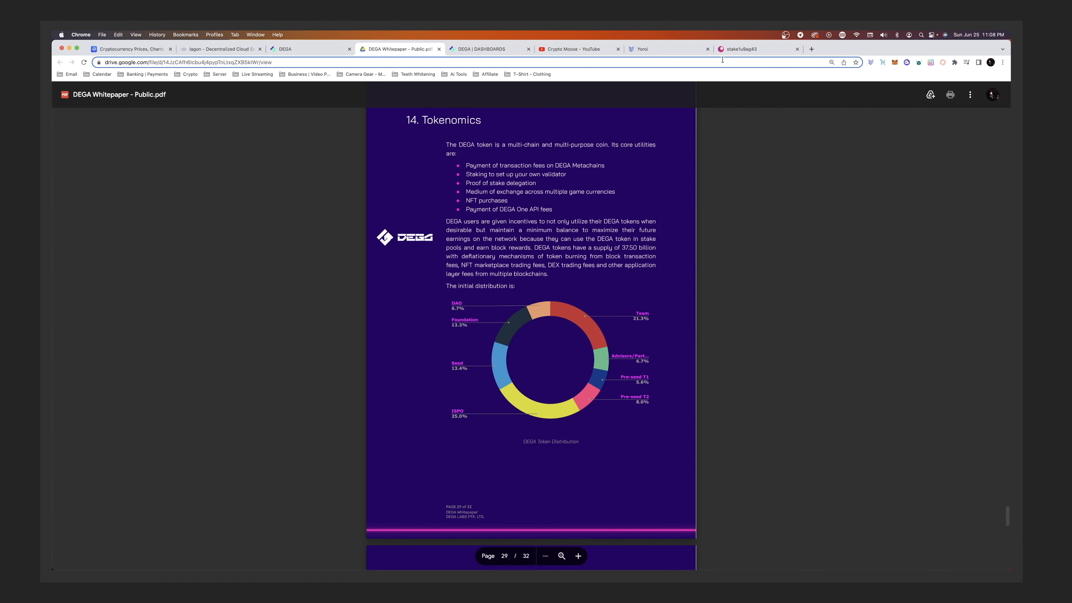
left_click(756, 48)
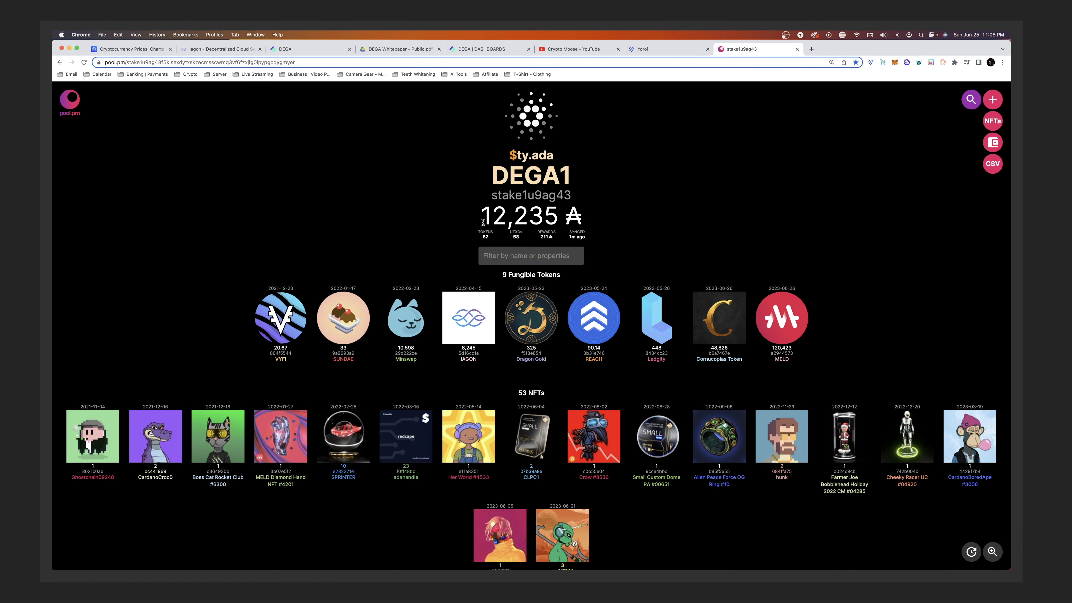
mouse_move(686, 303)
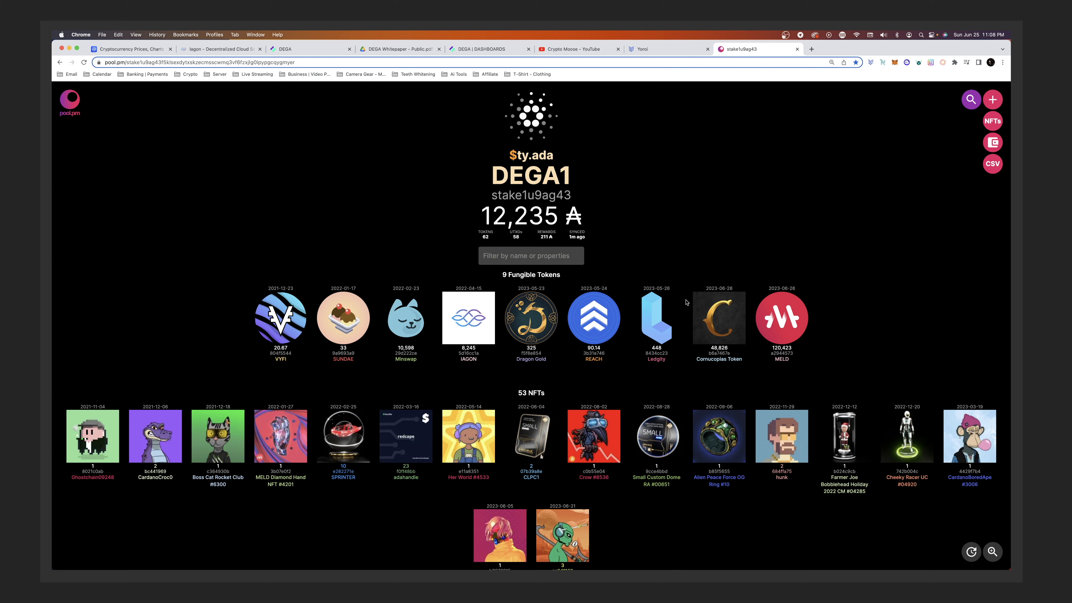
mouse_move(615, 269)
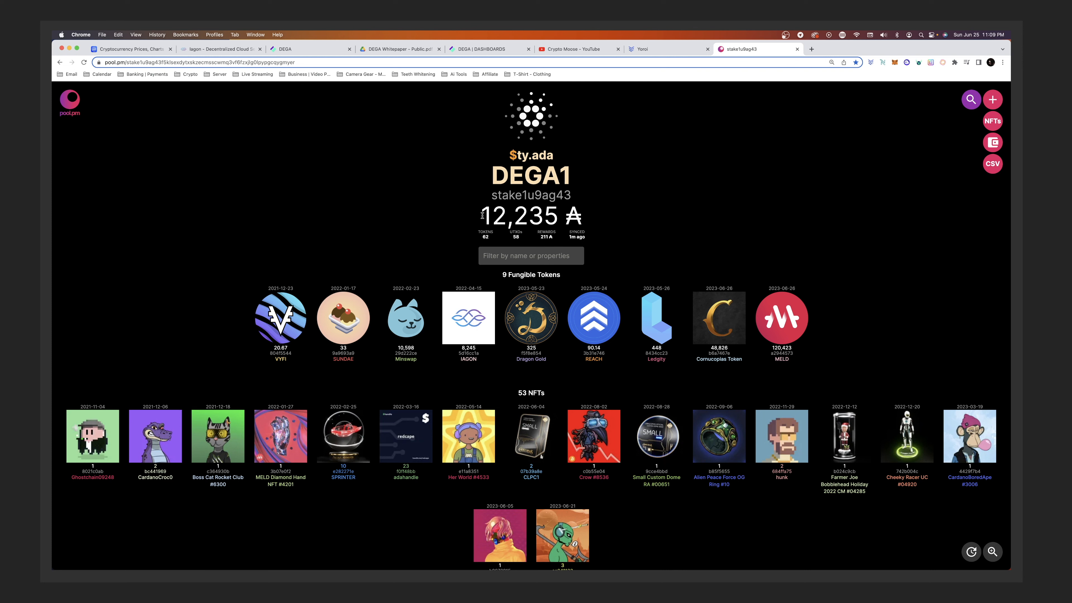
mouse_move(504, 215)
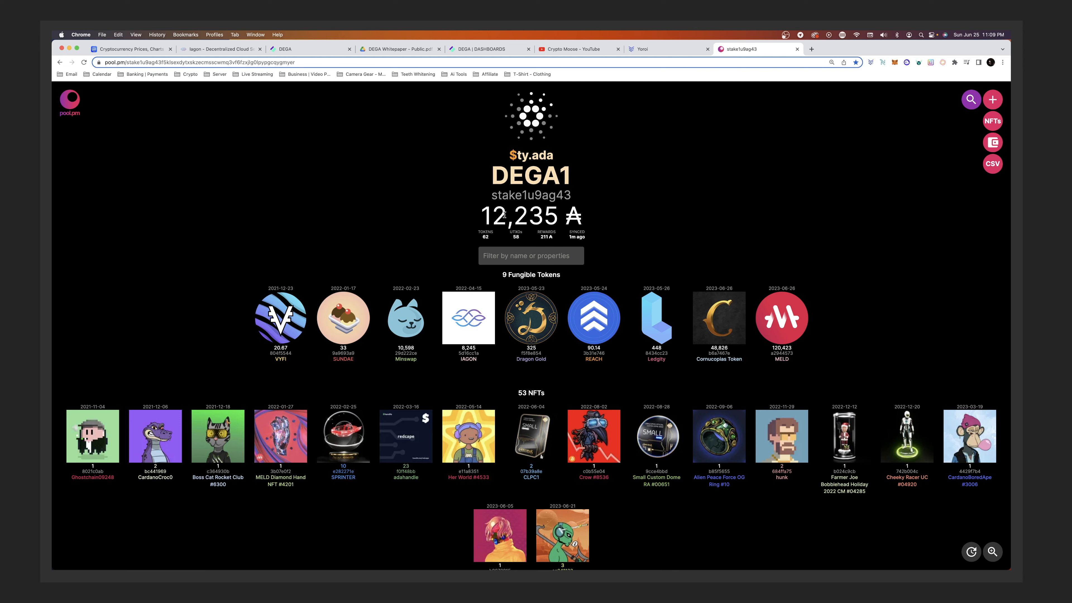
mouse_move(475, 216)
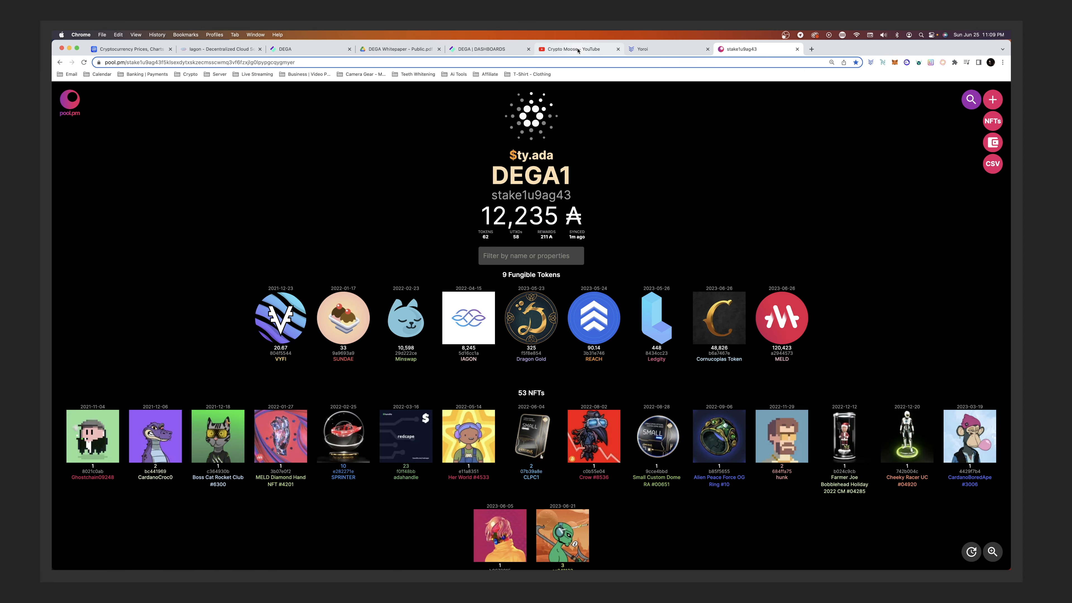
left_click(578, 49)
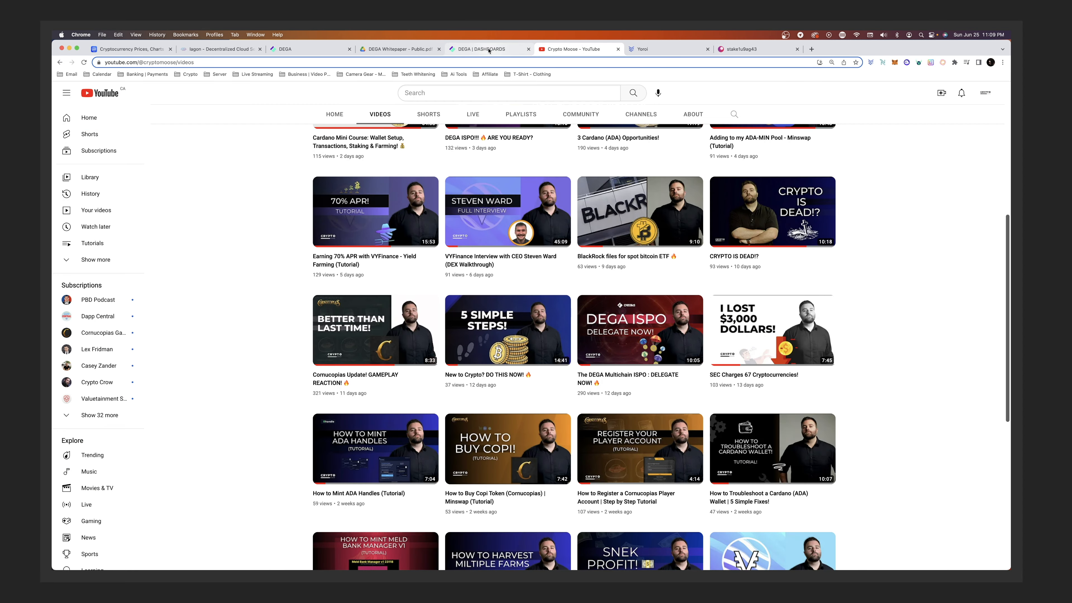
left_click(399, 49)
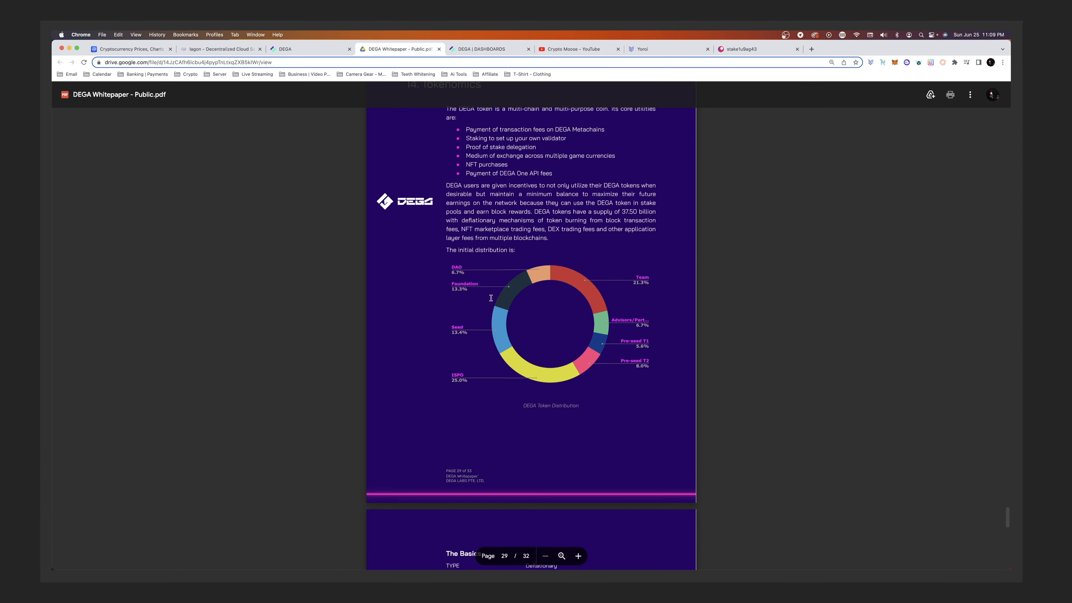
Step: Scroll to page 30, The Basics: deflationary type, 7.7% APY and 37.50 billion total supply
scroll("up", 3)
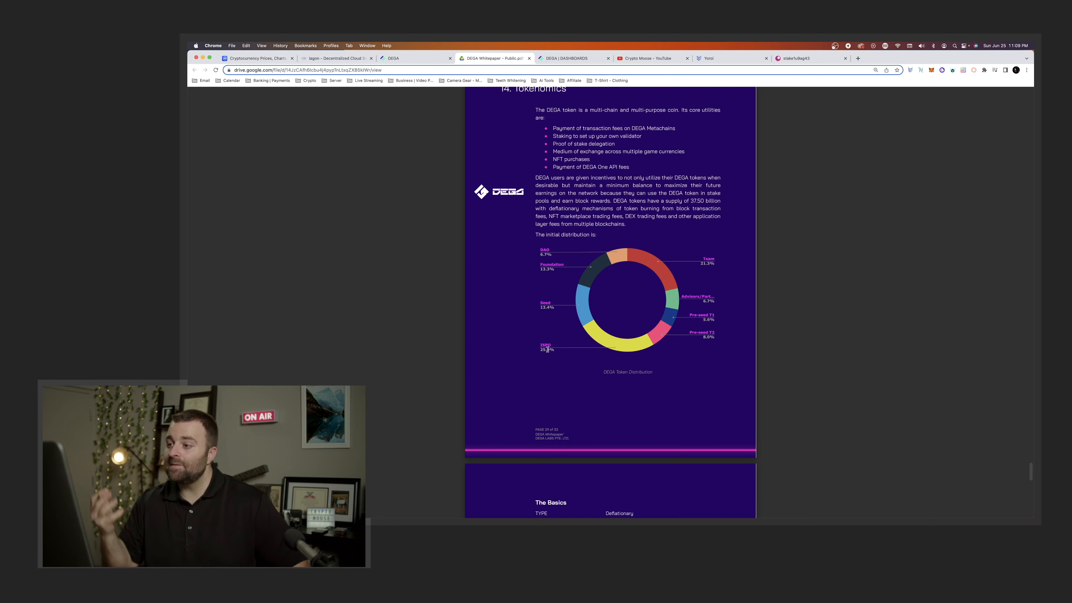
scroll("down", 3)
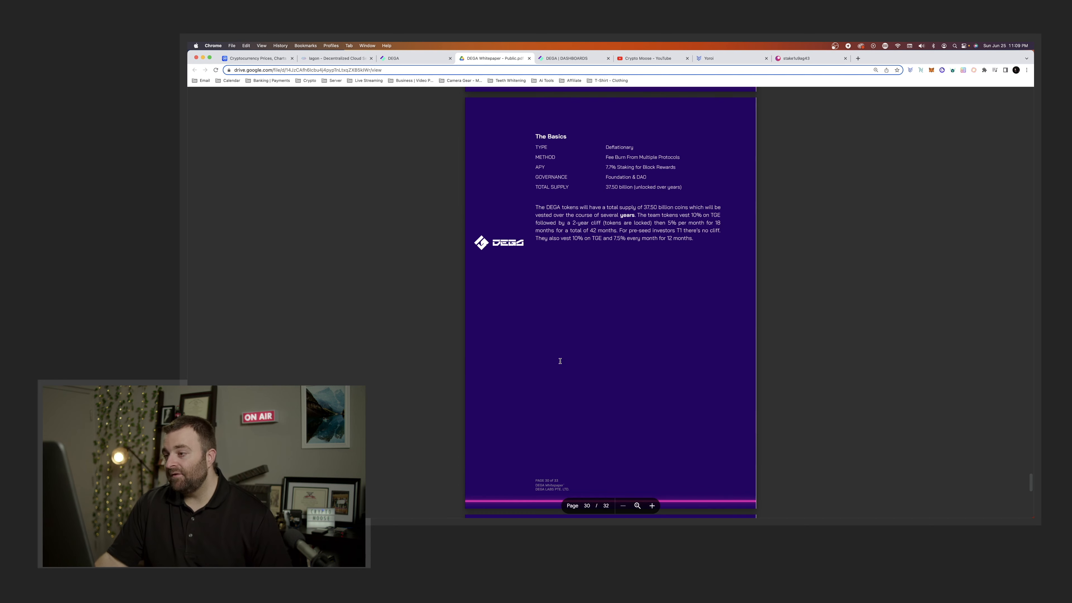
scroll("up", 3)
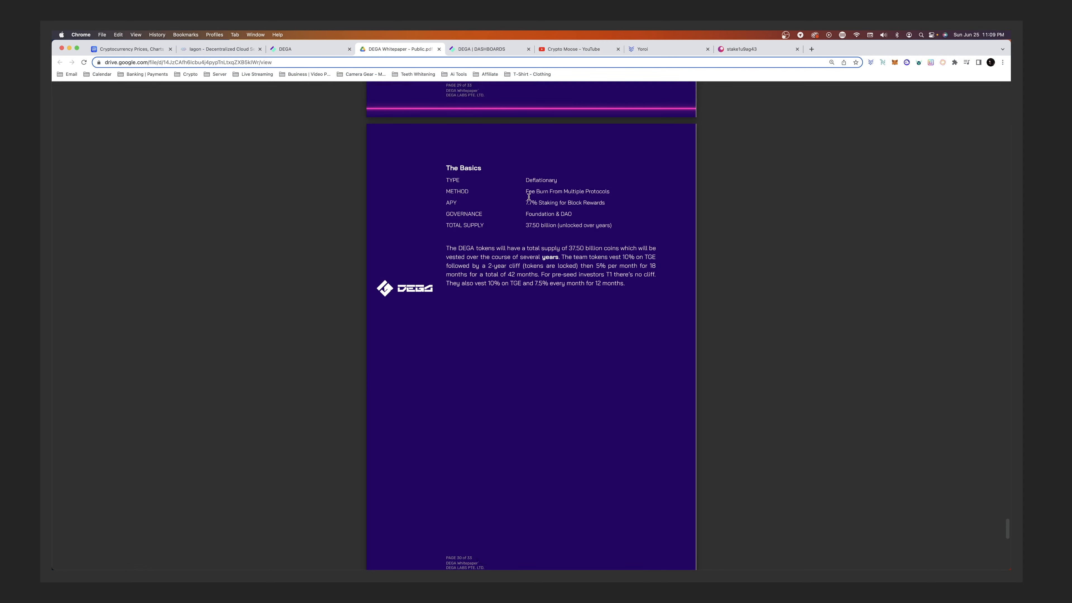
mouse_move(527, 196)
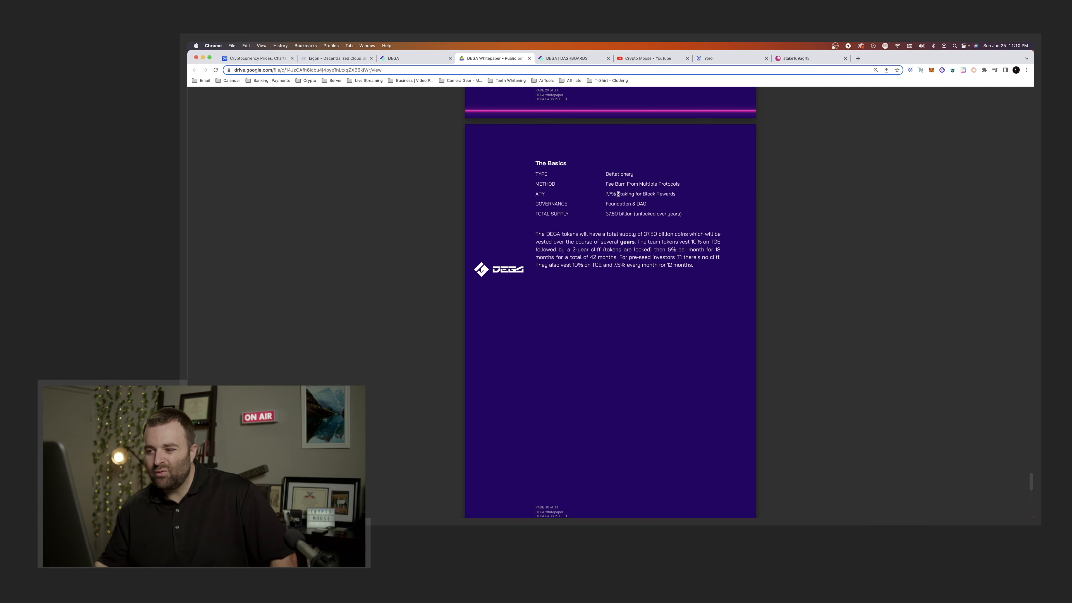
Step: Scroll back up through the whitepaper's advisors, team and overview pages
scroll("up", 3)
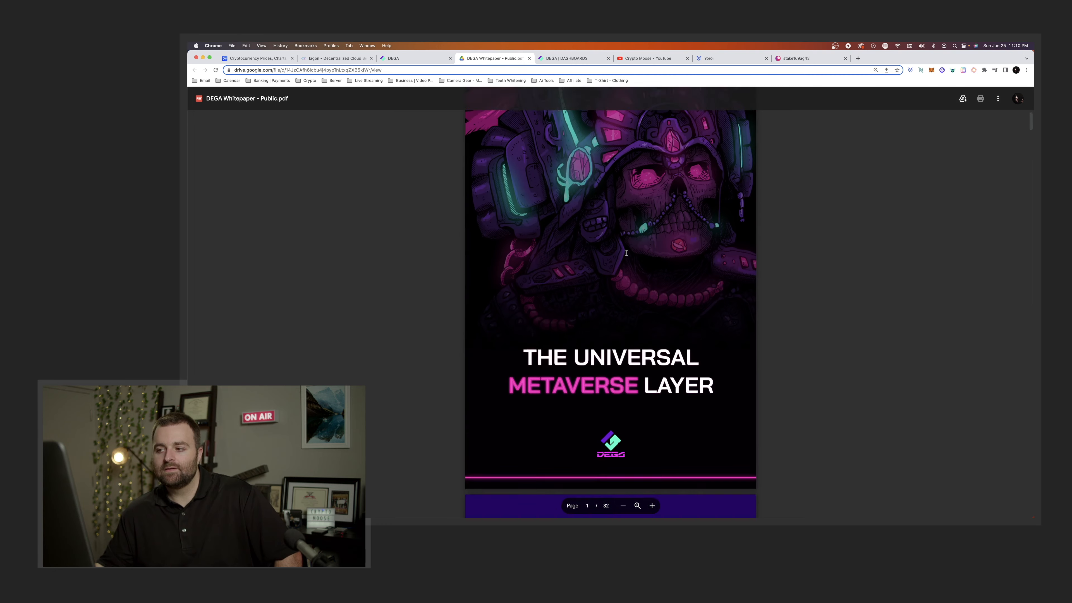
scroll("down", 3)
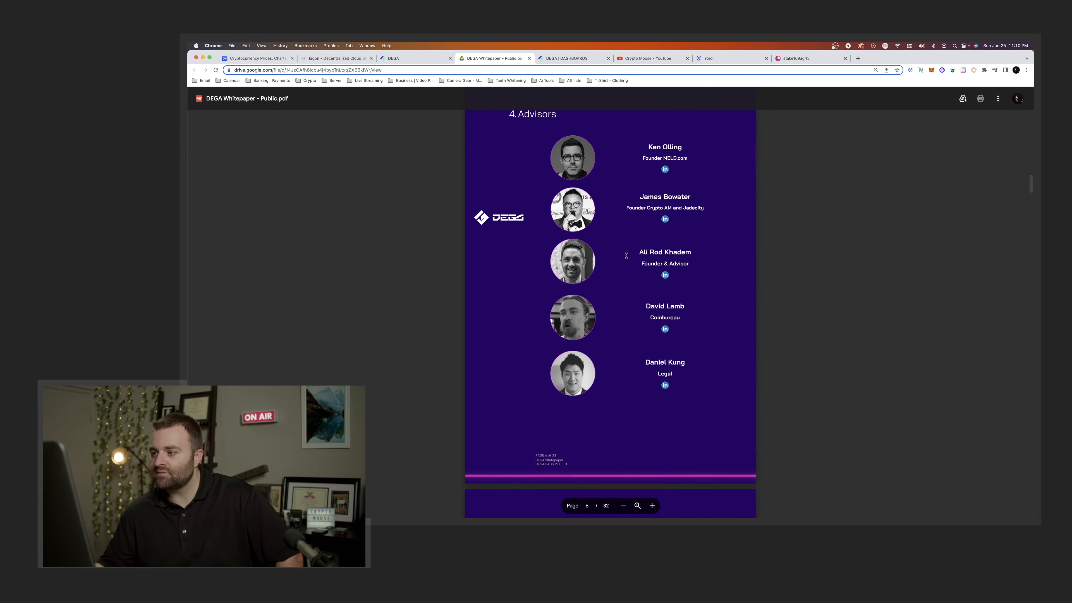
scroll("up", 3)
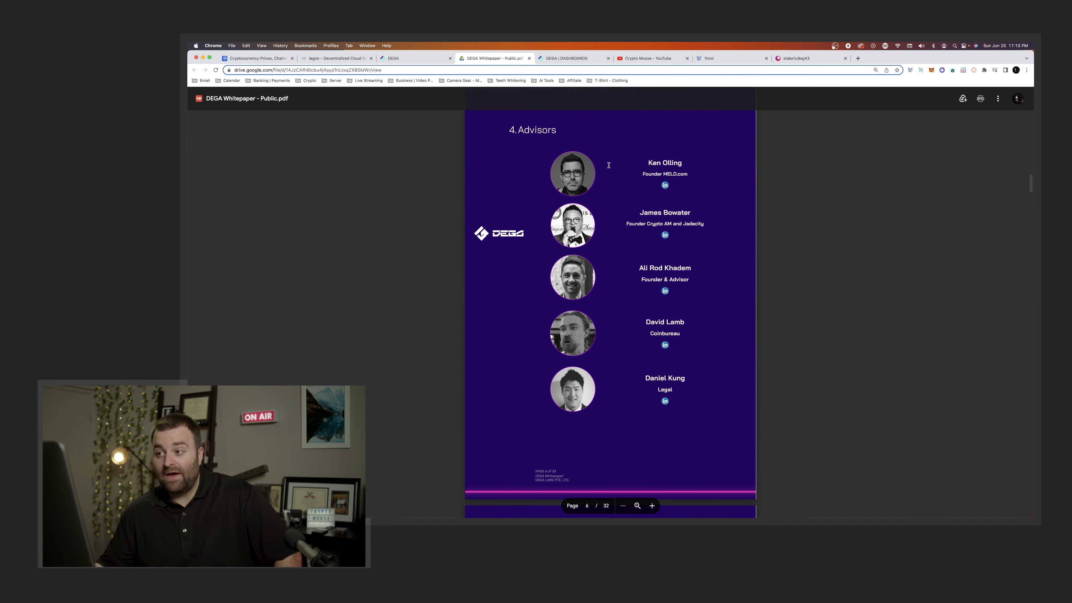
mouse_move(634, 226)
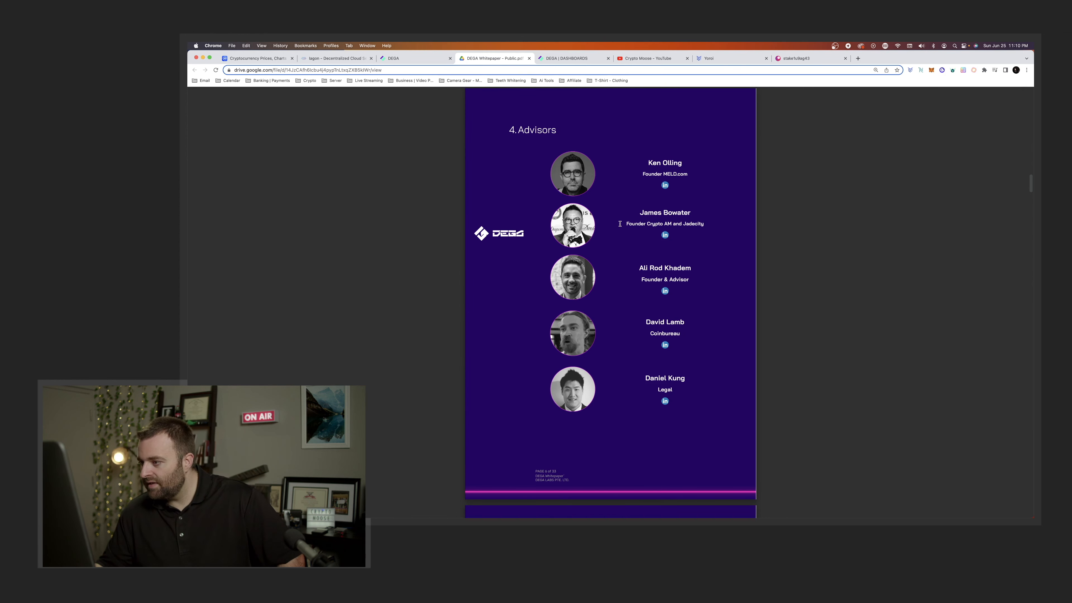
scroll("up", 3)
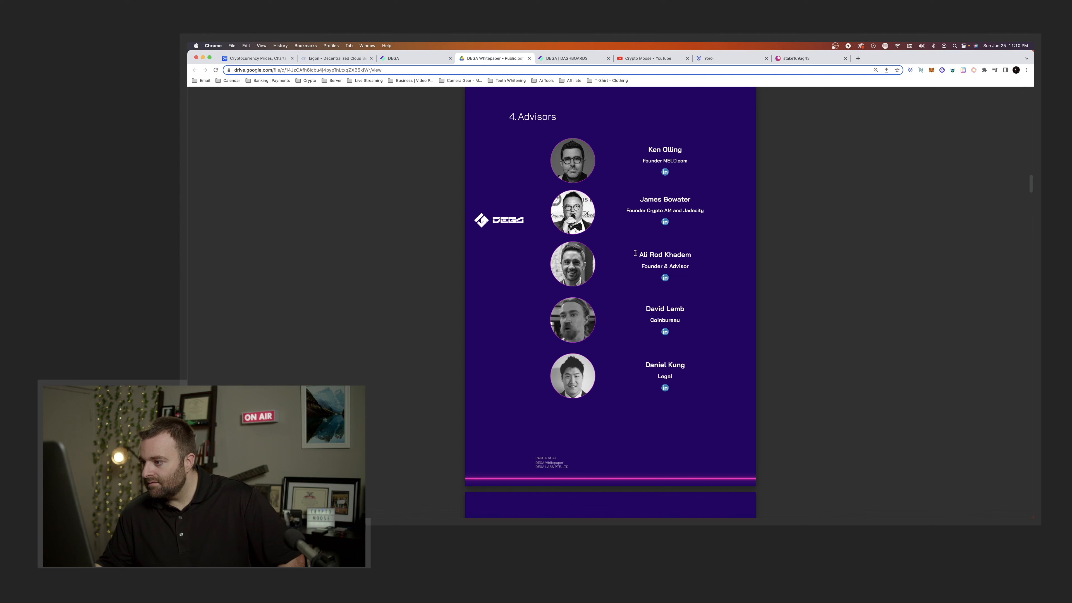
mouse_move(622, 302)
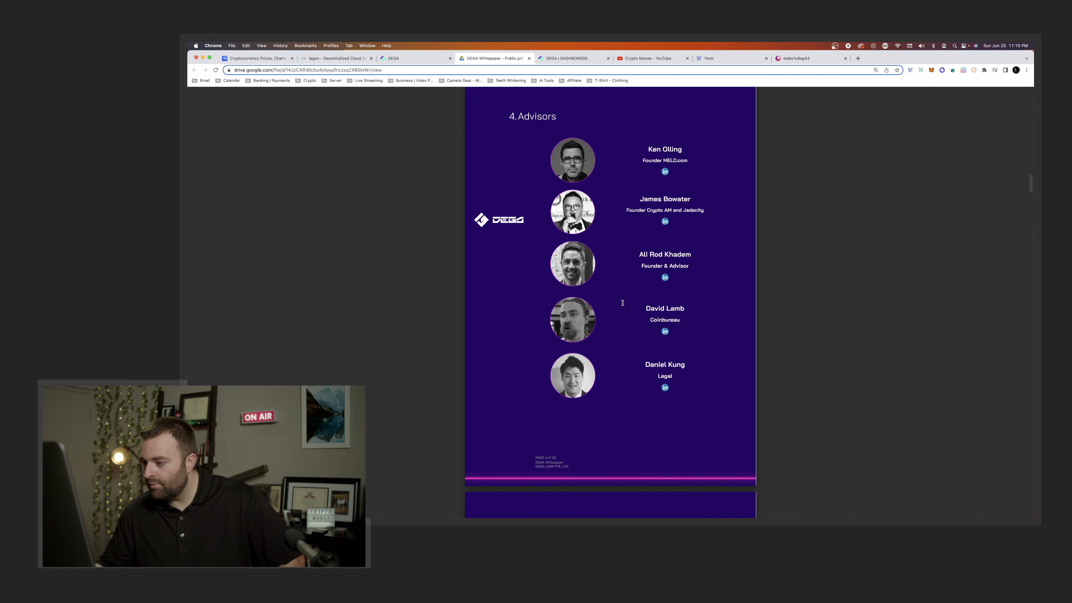
scroll("up", 3)
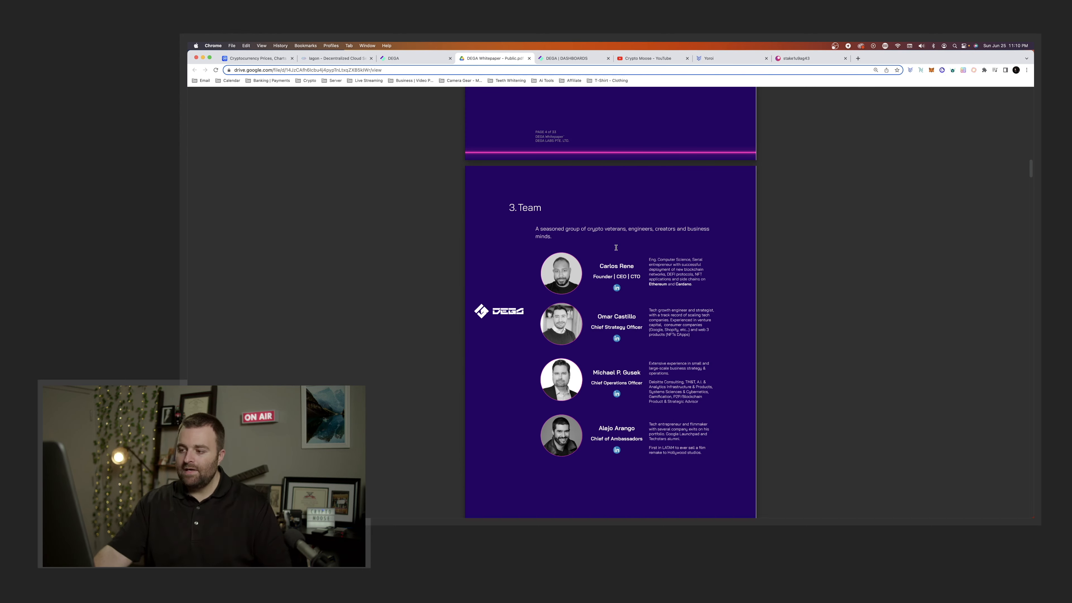
scroll("up", 3)
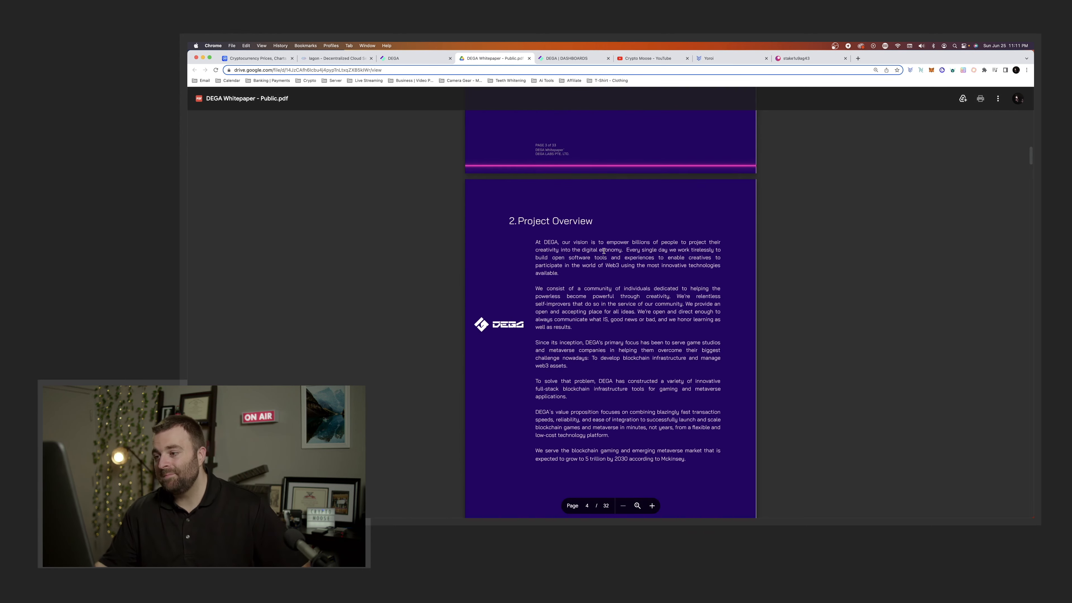
Step: Switch to the DEGA | DASHBOARDS tab showing the Rewards Dashboard with two stake addresses
left_click(569, 58)
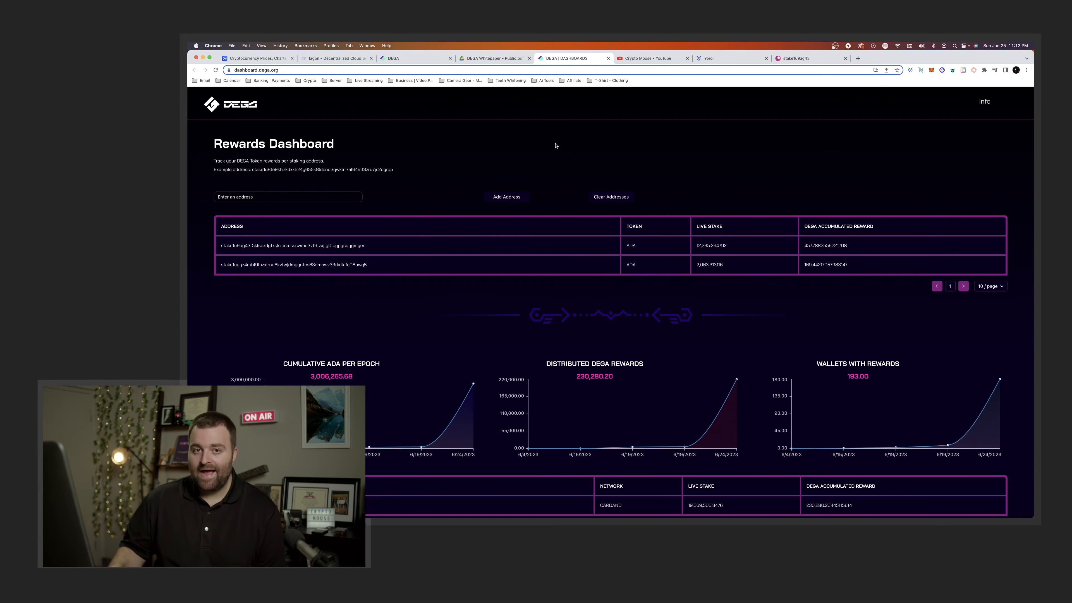